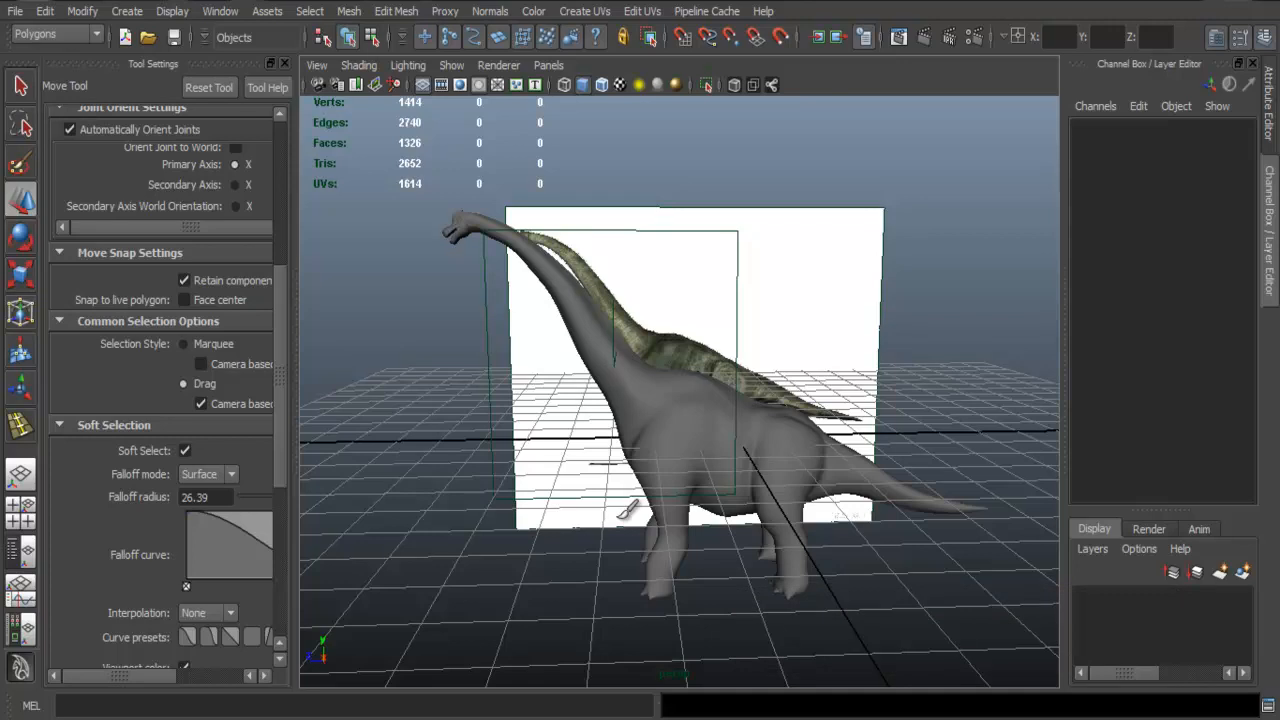
{"action": "mouse_move", "coordinate": [735, 405]}
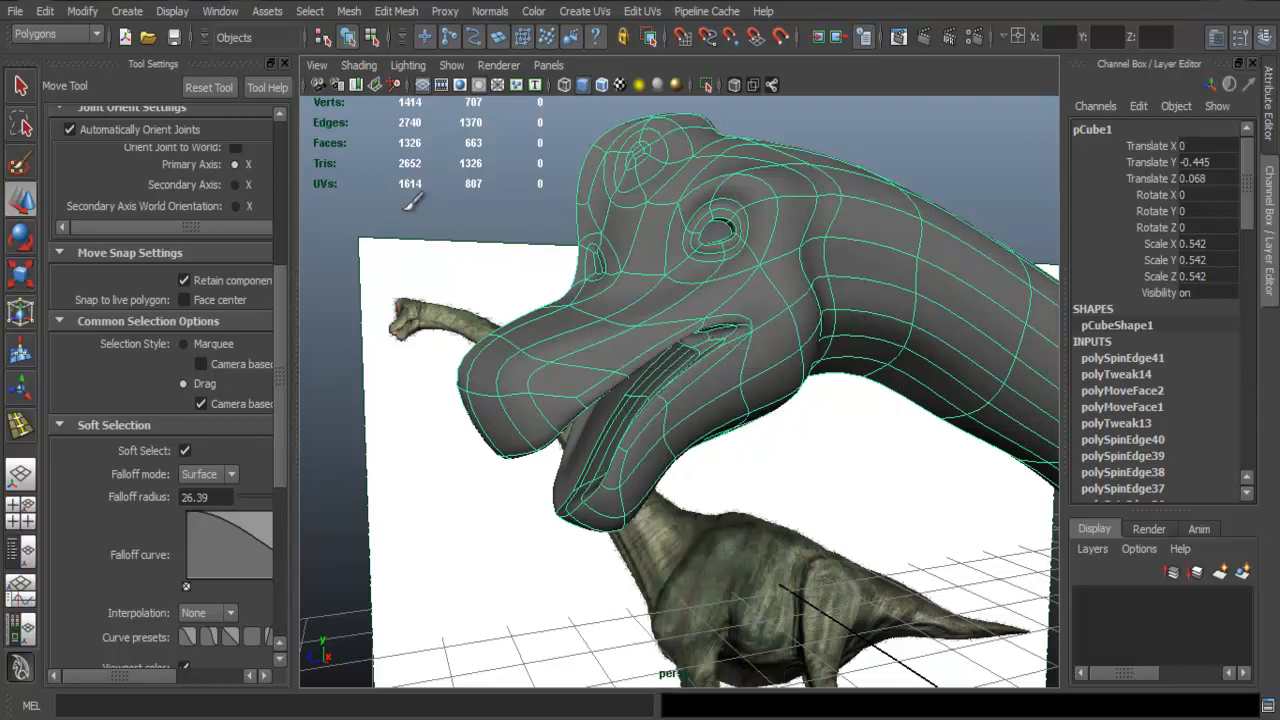
Undo the last selection, view the mouth front, and shift the lower jaw's tongue-area faces
{"action": "left_click", "coordinate": [44, 11]}
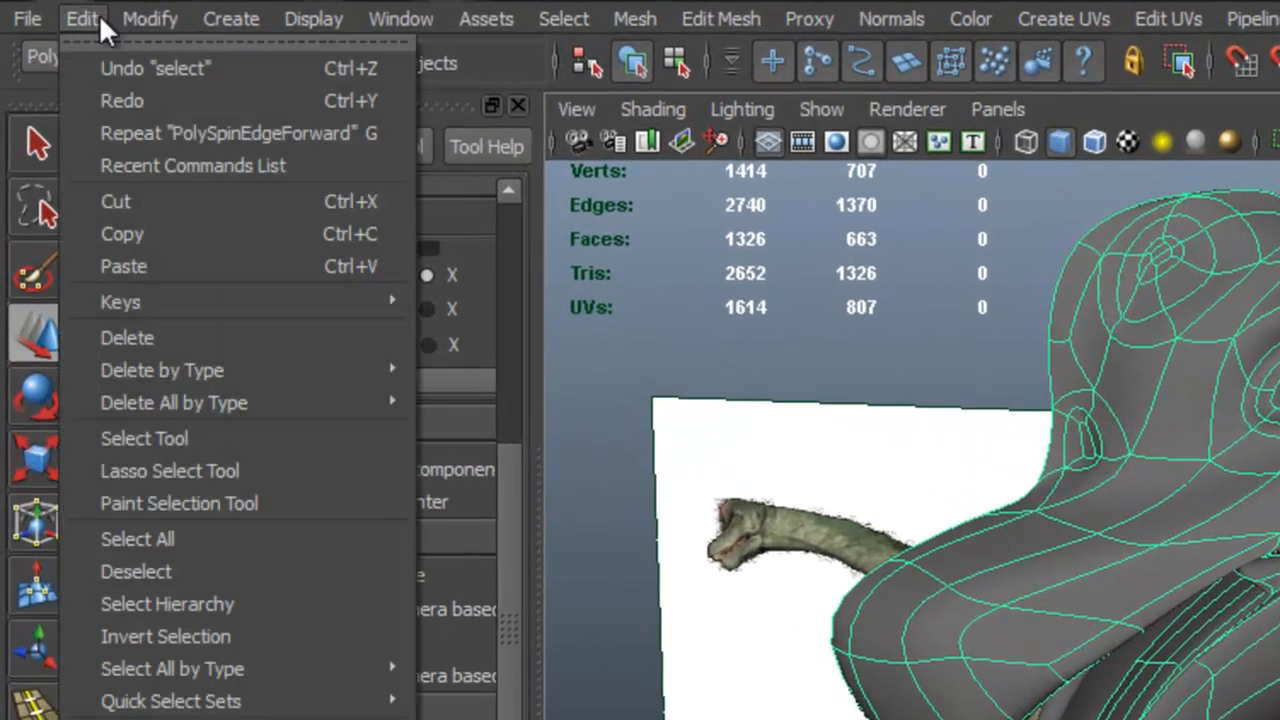
{"action": "left_click", "coordinate": [82, 18]}
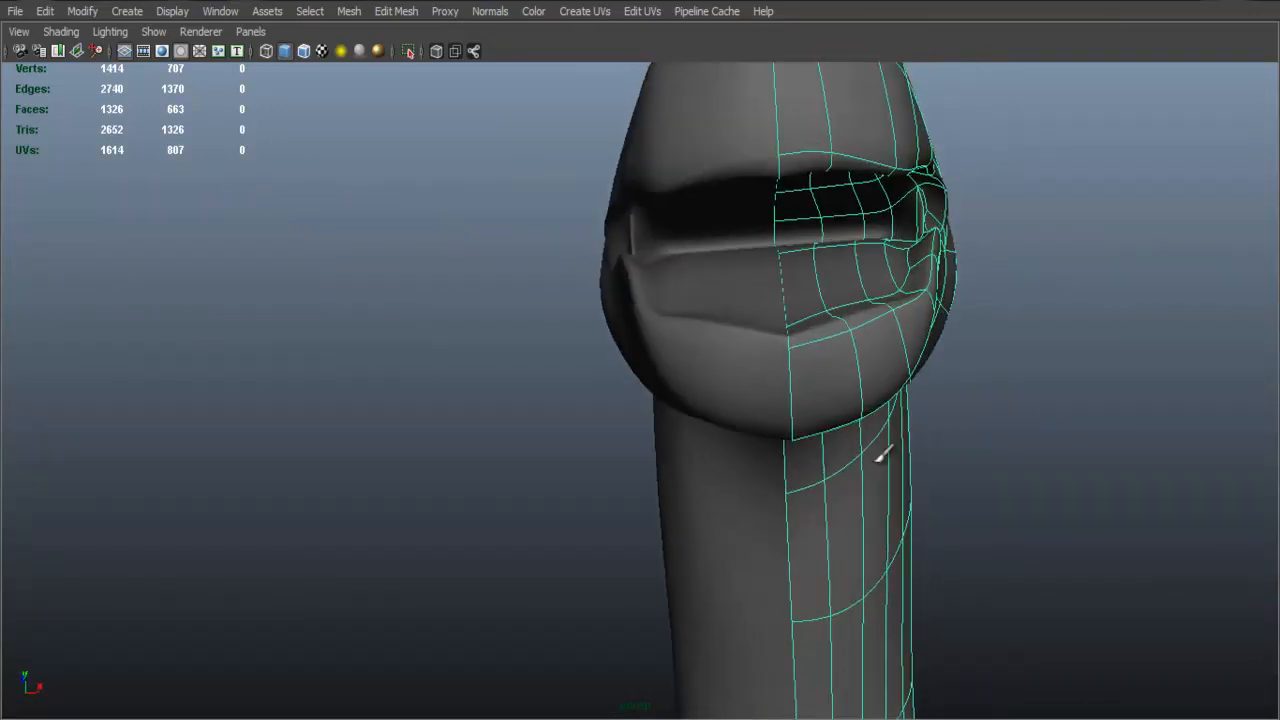
{"action": "left_click_drag", "start_coordinate": [880, 450], "coordinate": [875, 410]}
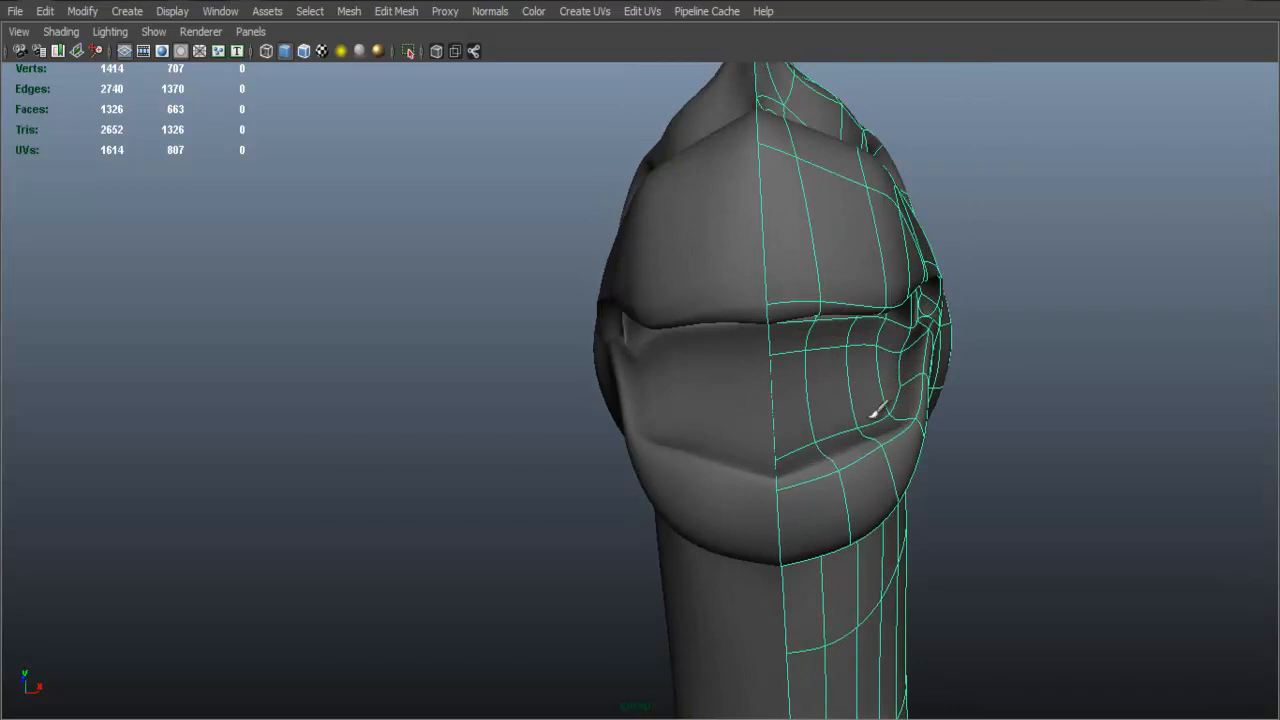
{"action": "mouse_move", "coordinate": [915, 360]}
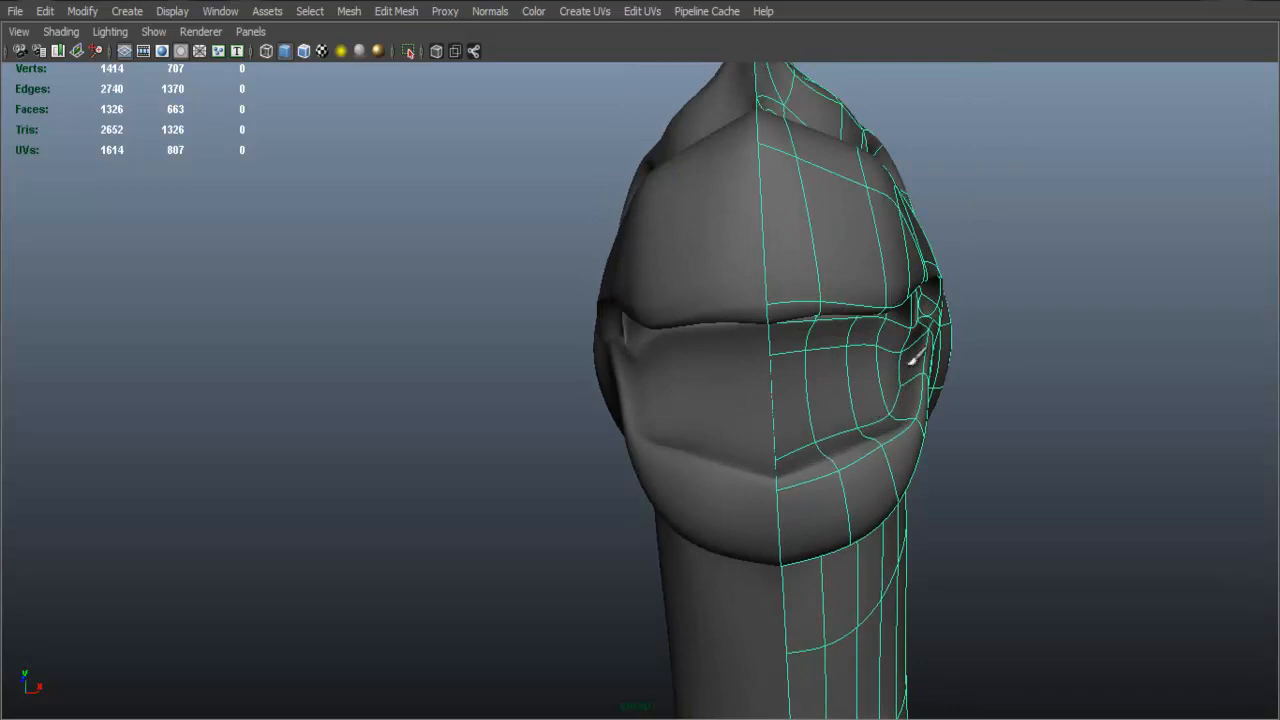
{"action": "mouse_move", "coordinate": [895, 440]}
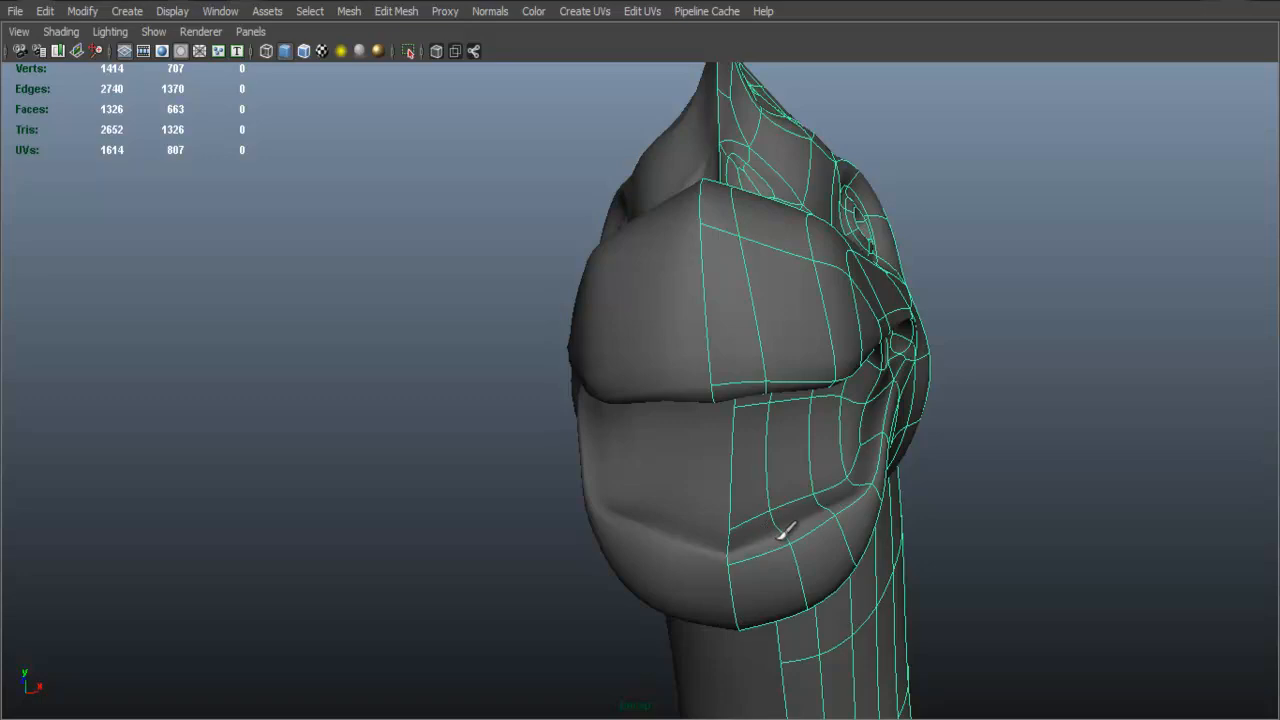
{"action": "mouse_move", "coordinate": [868, 420]}
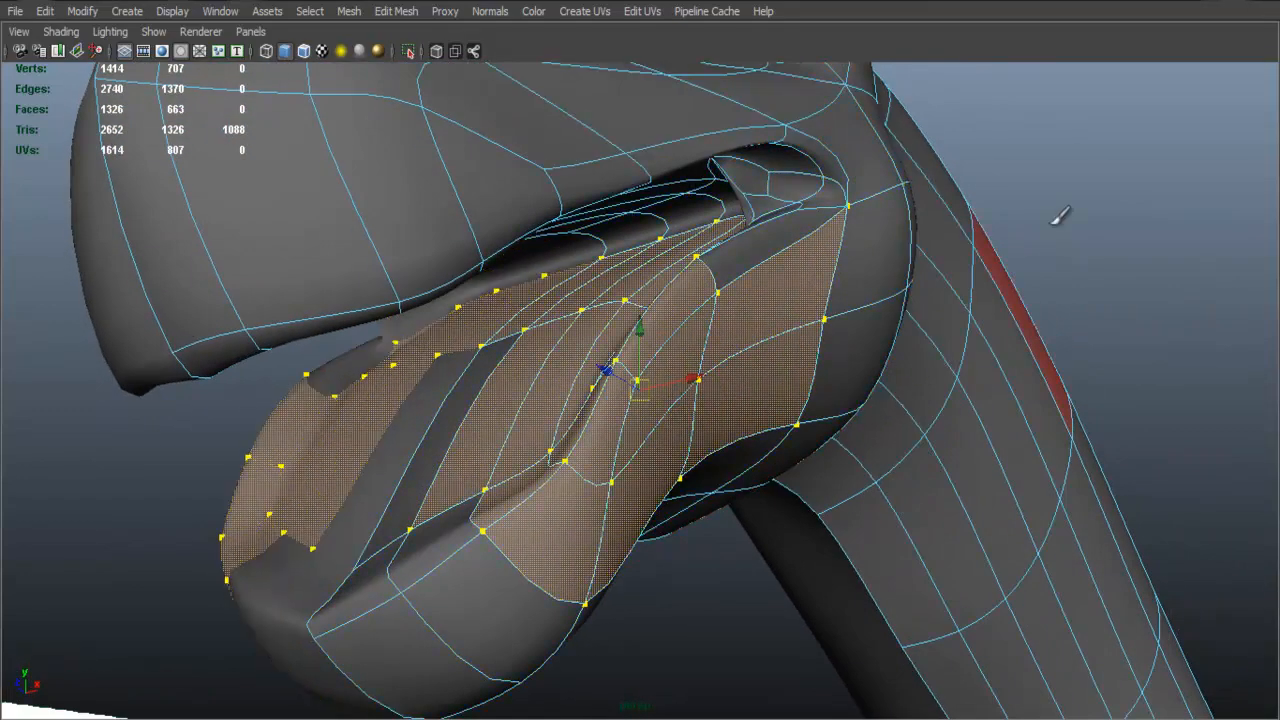
{"action": "left_click_drag", "start_coordinate": [640, 360], "coordinate": [745, 280]}
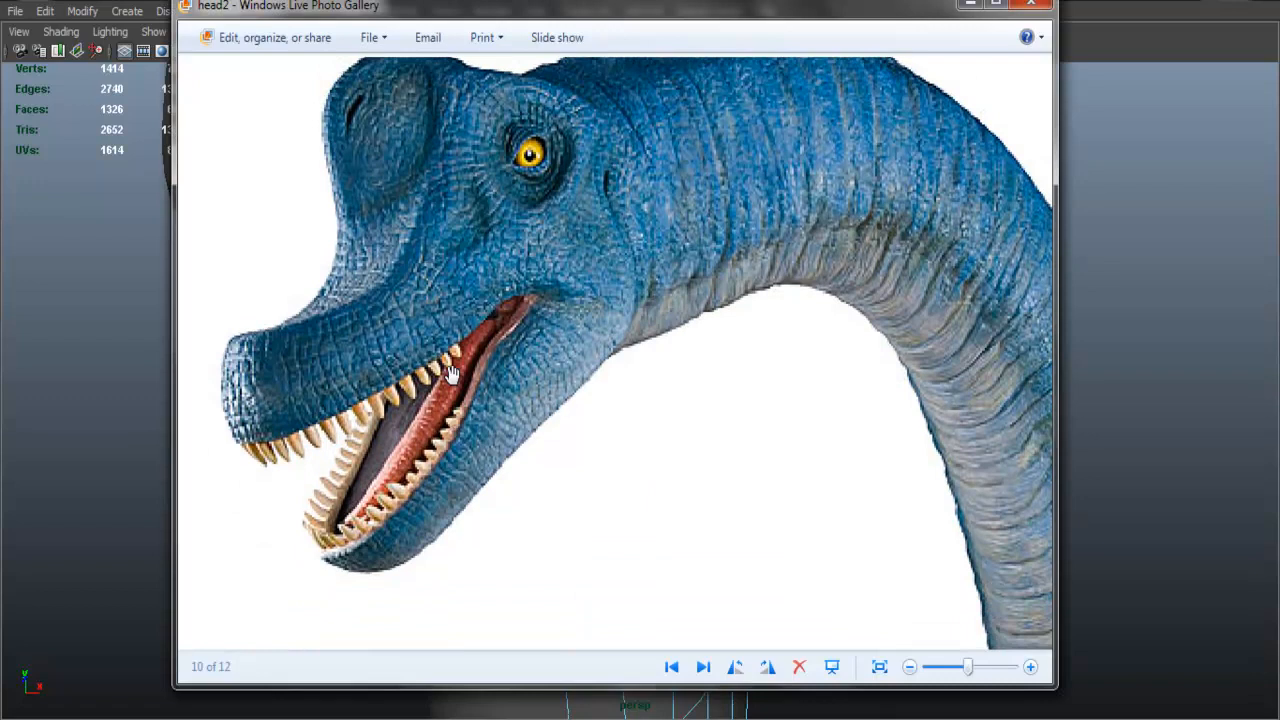
{"action": "mouse_move", "coordinate": [420, 400]}
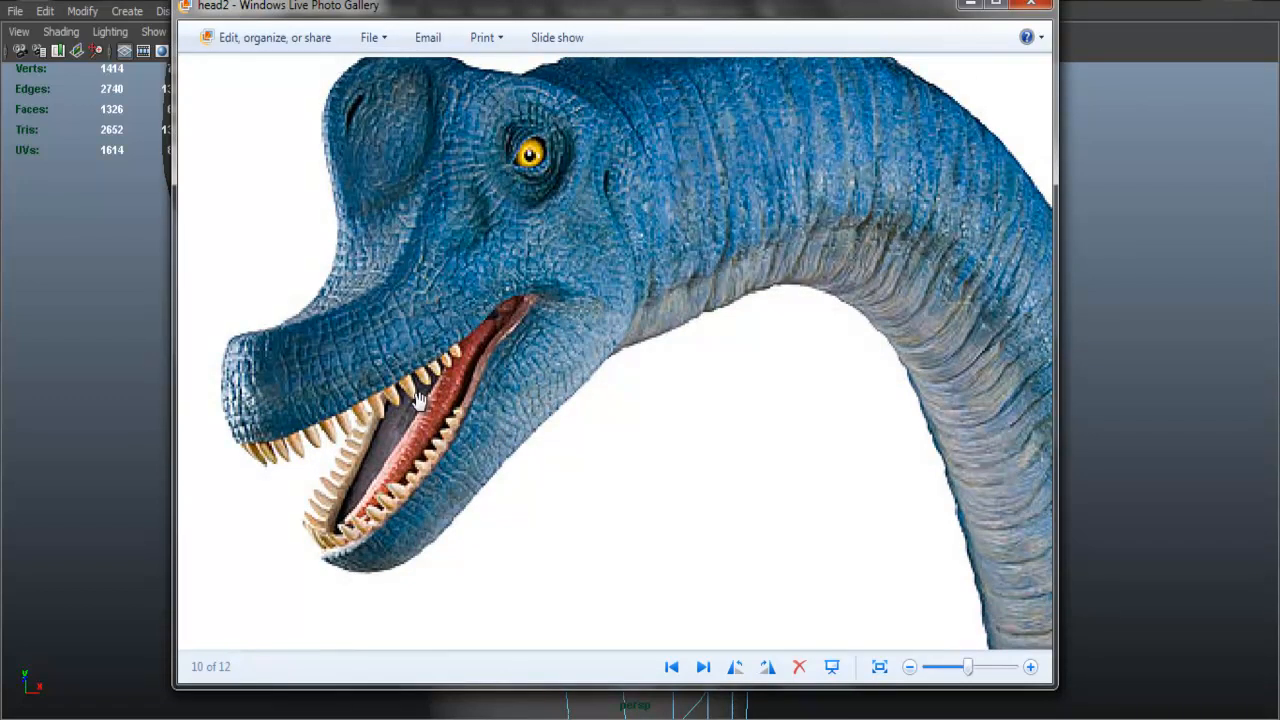
{"action": "mouse_move", "coordinate": [435, 433]}
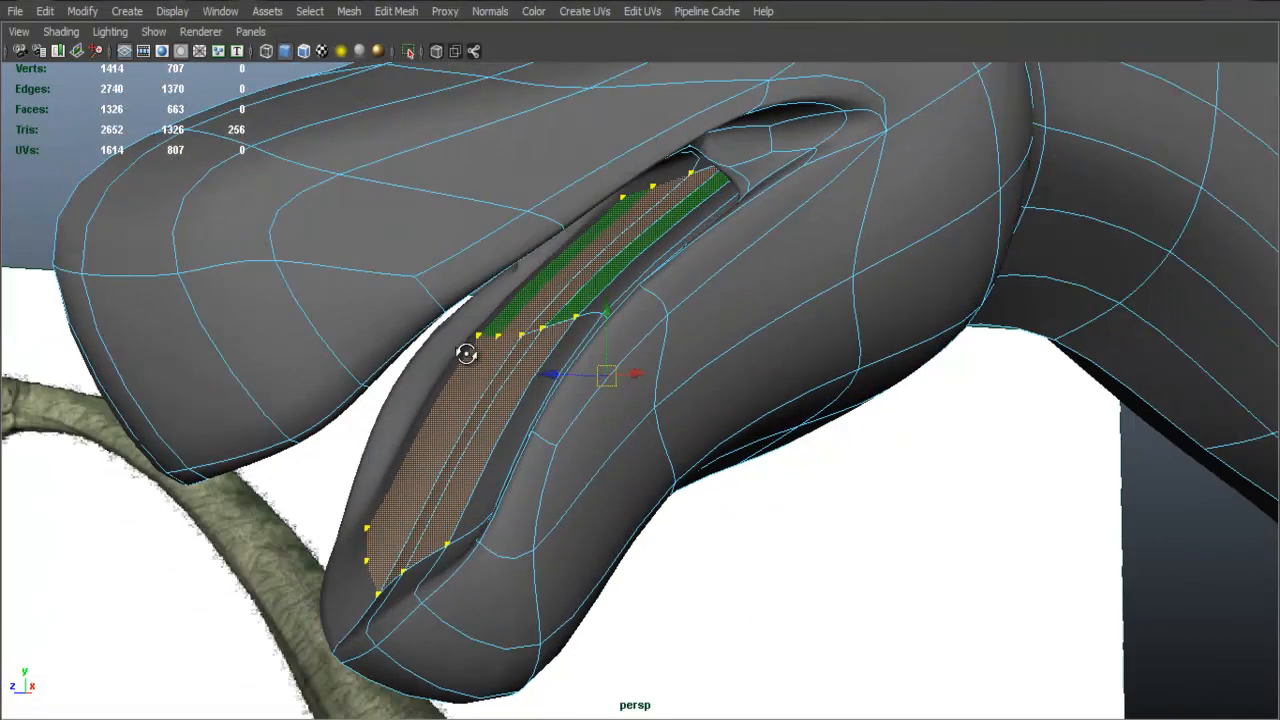
Move the jaw groove faces and centre-line vertex, enable Move Tool reflection, then delete
{"action": "left_click_drag", "start_coordinate": [465, 353], "coordinate": [483, 358]}
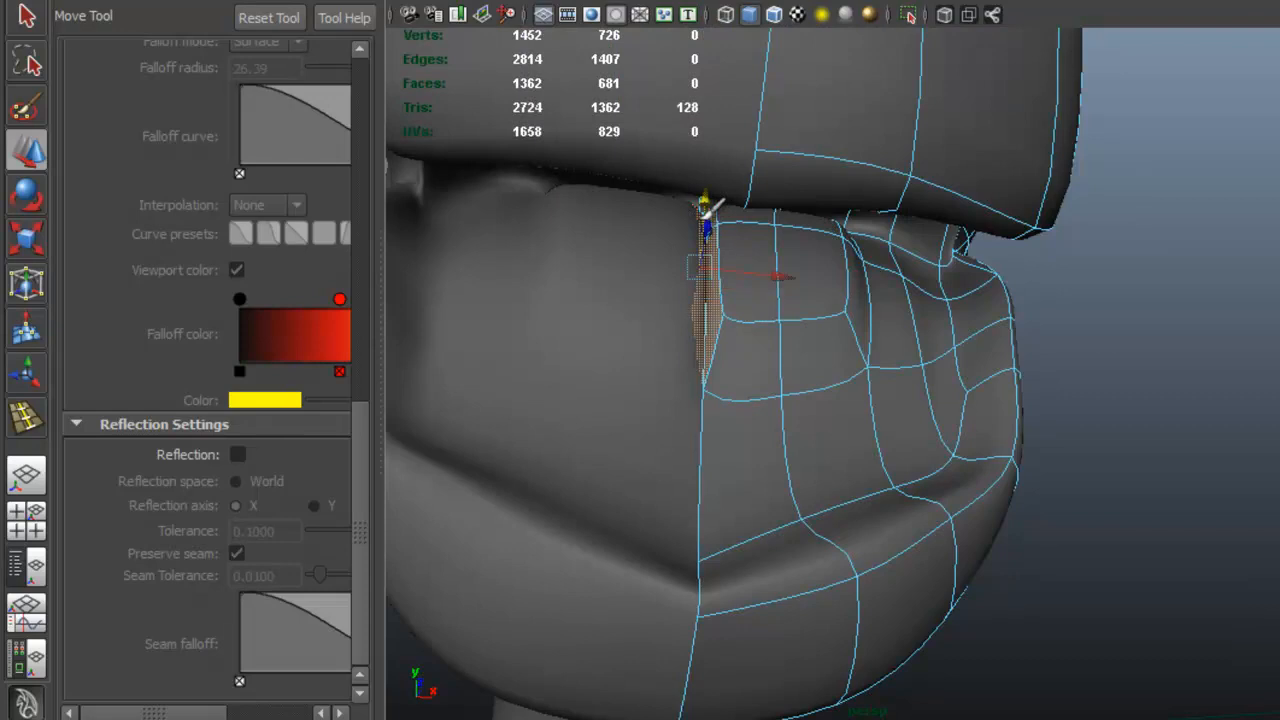
{"action": "left_click_drag", "start_coordinate": [705, 230], "coordinate": [700, 310]}
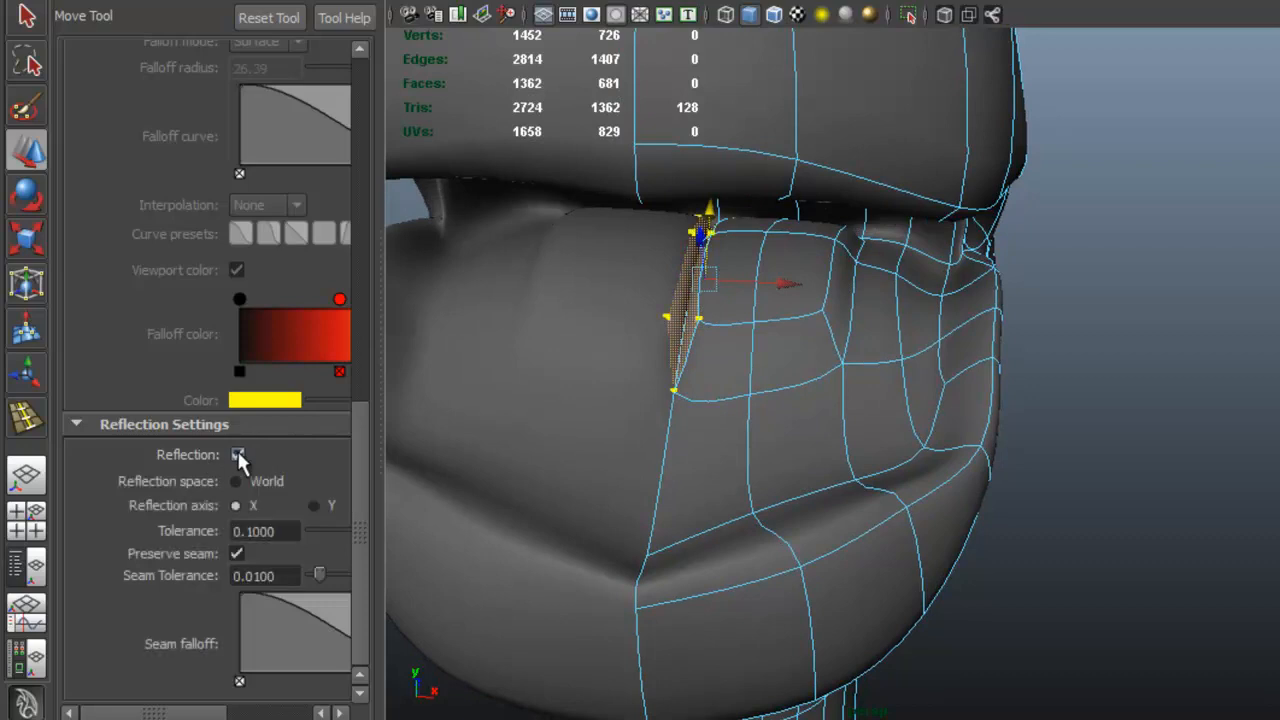
{"action": "left_click", "coordinate": [238, 454]}
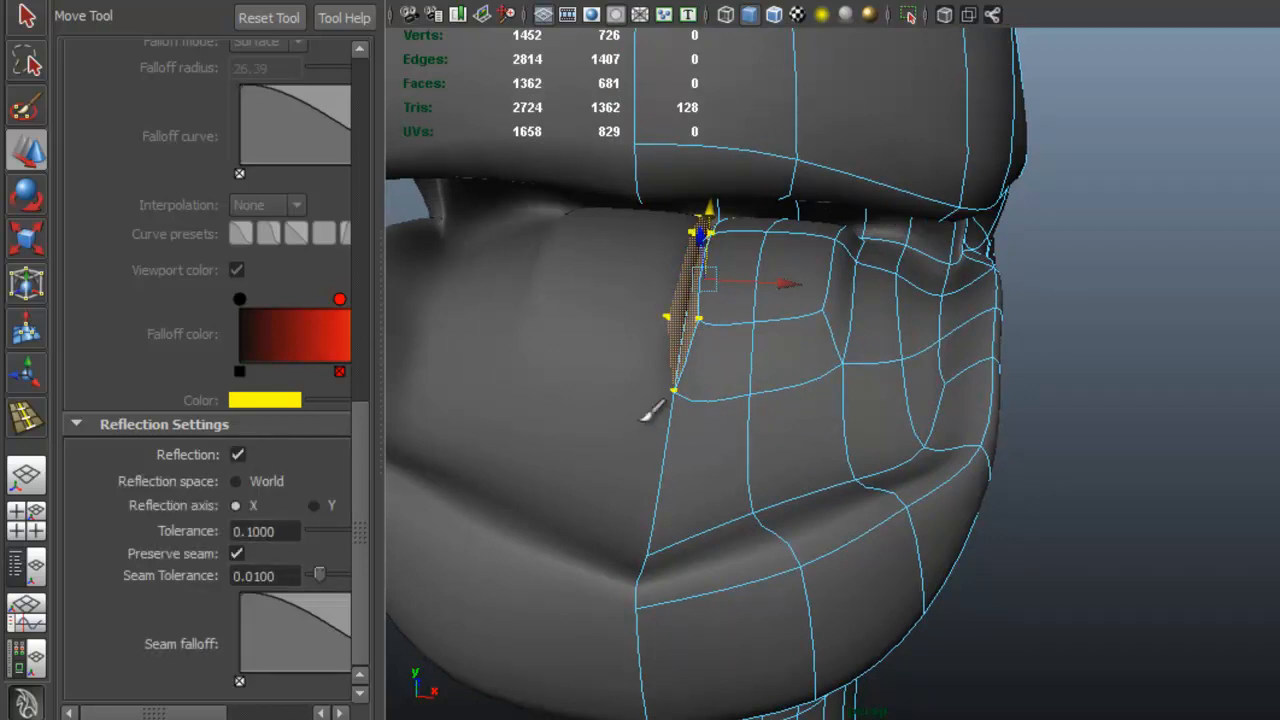
{"action": "key", "text": "Delete"}
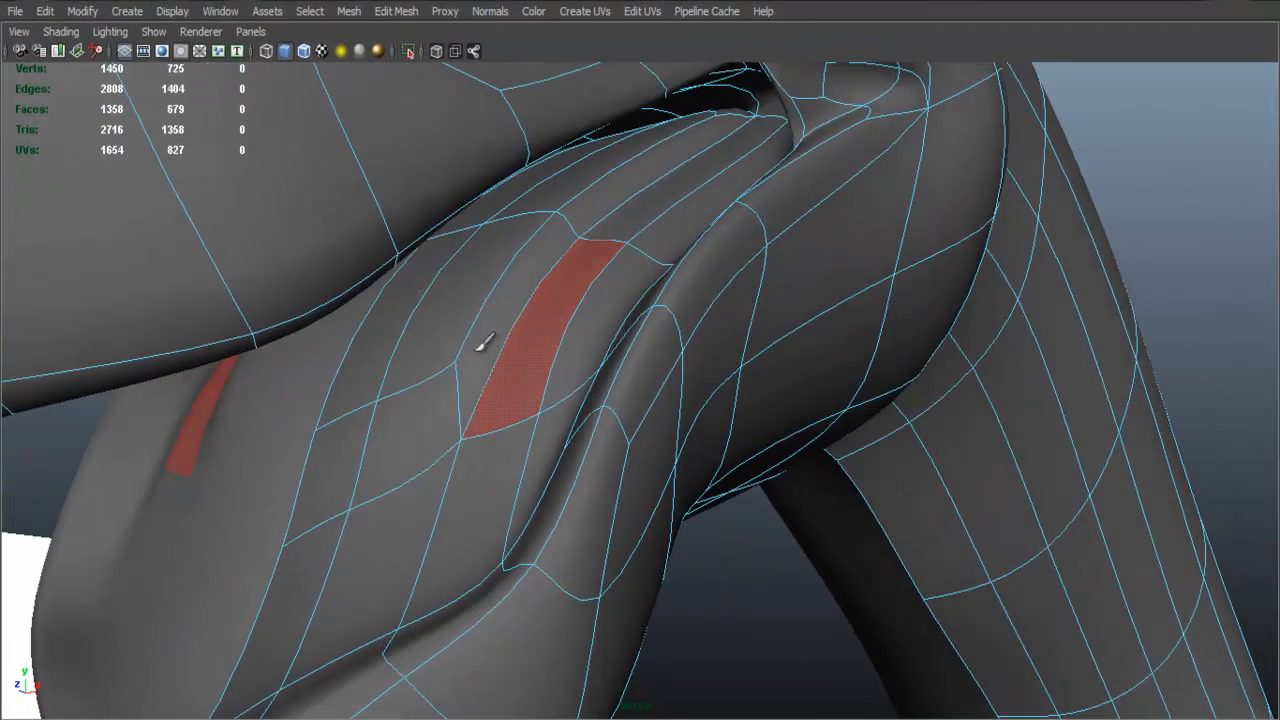
Reshape the inner lower-jaw surface, the lower lip edge loop and the mouth opening's inner edge
{"action": "left_click_drag", "start_coordinate": [485, 340], "coordinate": [765, 365]}
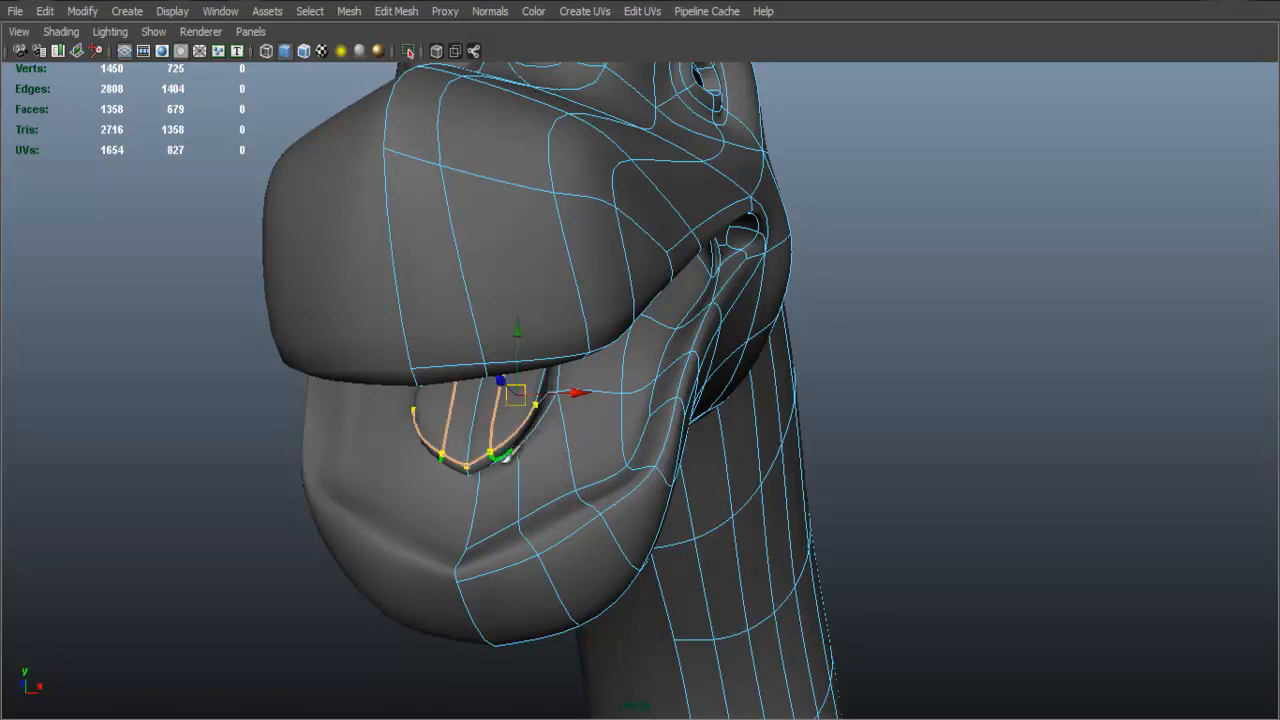
{"action": "left_click_drag", "start_coordinate": [515, 395], "coordinate": [515, 460]}
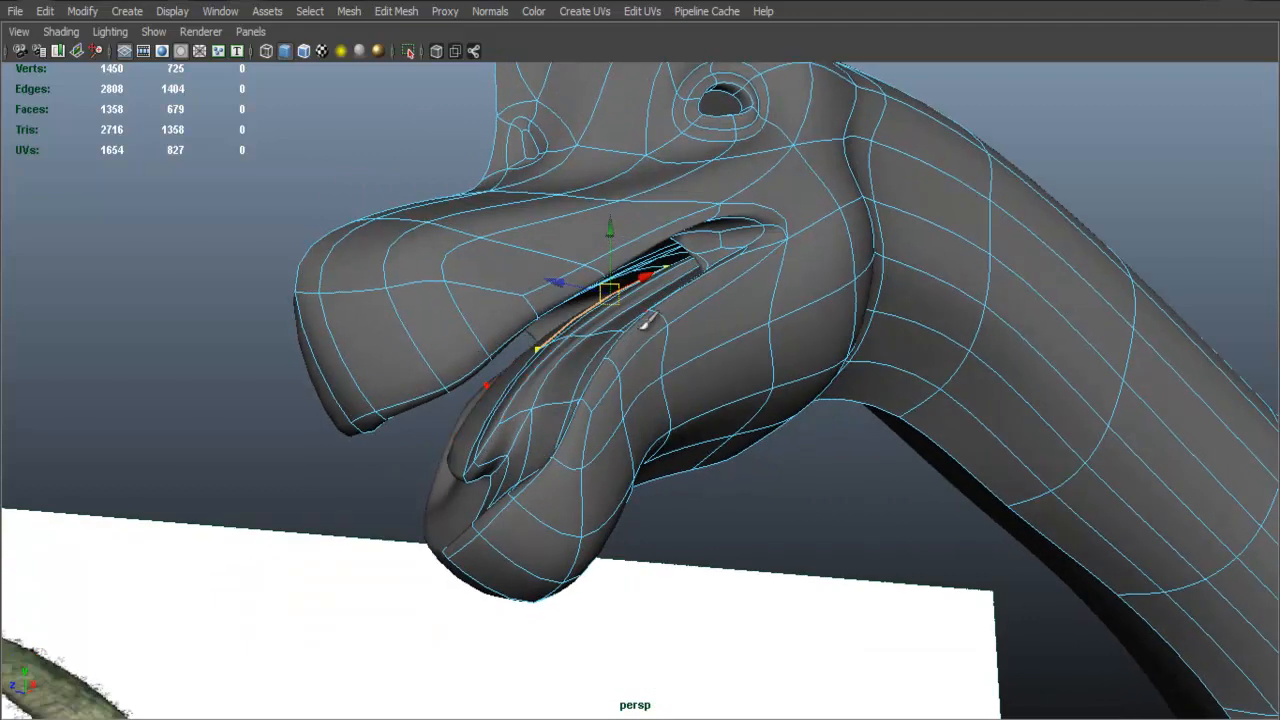
{"action": "left_click_drag", "start_coordinate": [640, 300], "coordinate": [778, 260]}
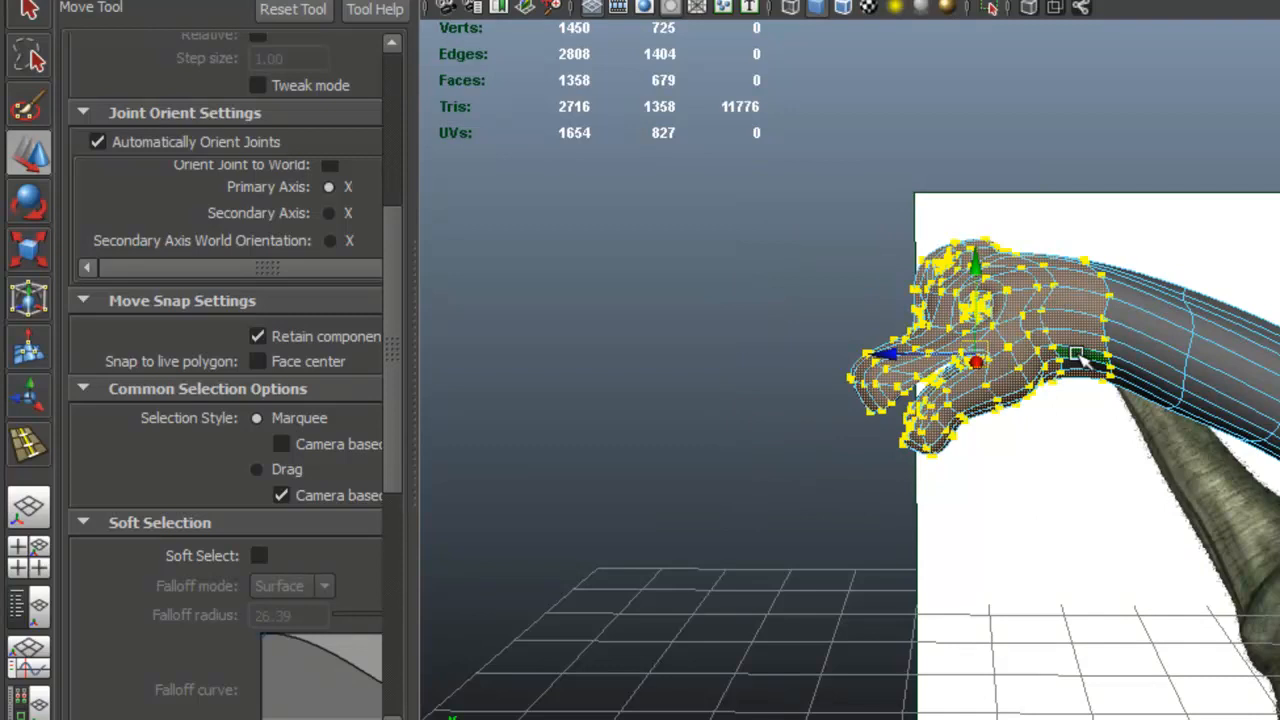
Select the head's vertices, then reshape the inner mouth surface and bend the tongue's edge
{"action": "left_click_drag", "start_coordinate": [1075, 355], "coordinate": [1020, 485]}
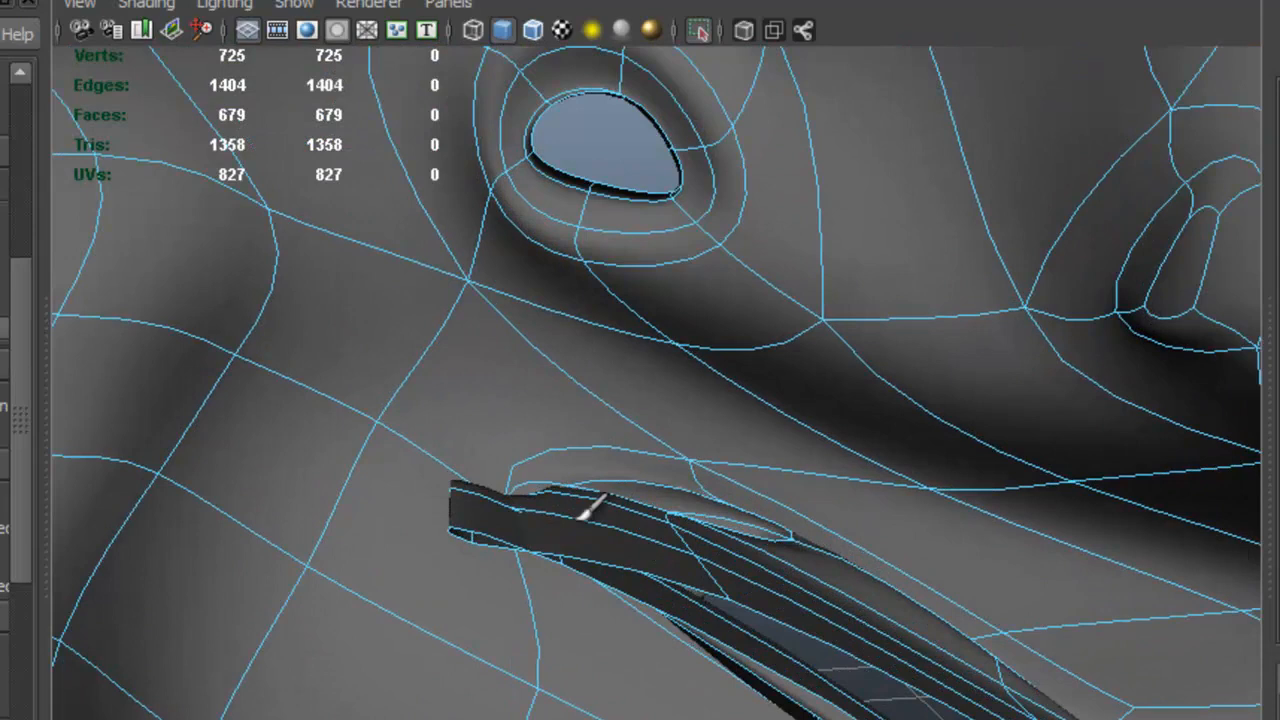
{"action": "left_click_drag", "start_coordinate": [600, 510], "coordinate": [385, 475]}
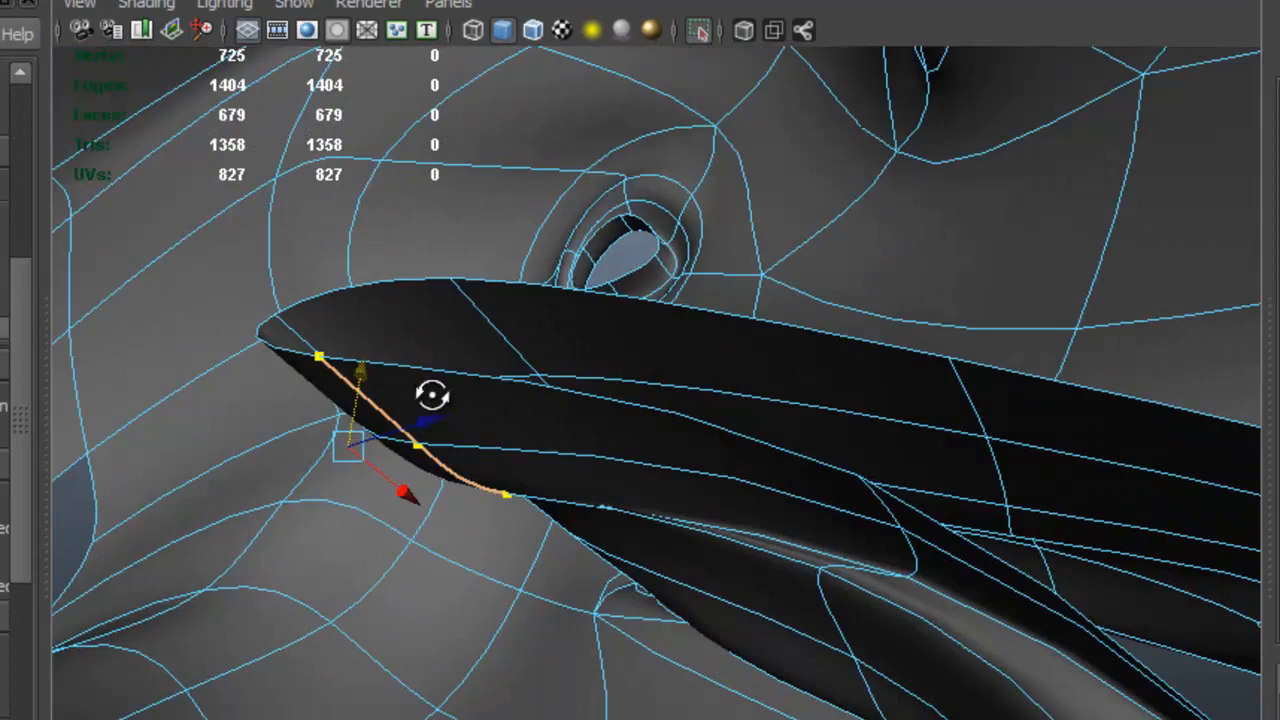
{"action": "left_click_drag", "start_coordinate": [435, 395], "coordinate": [240, 395]}
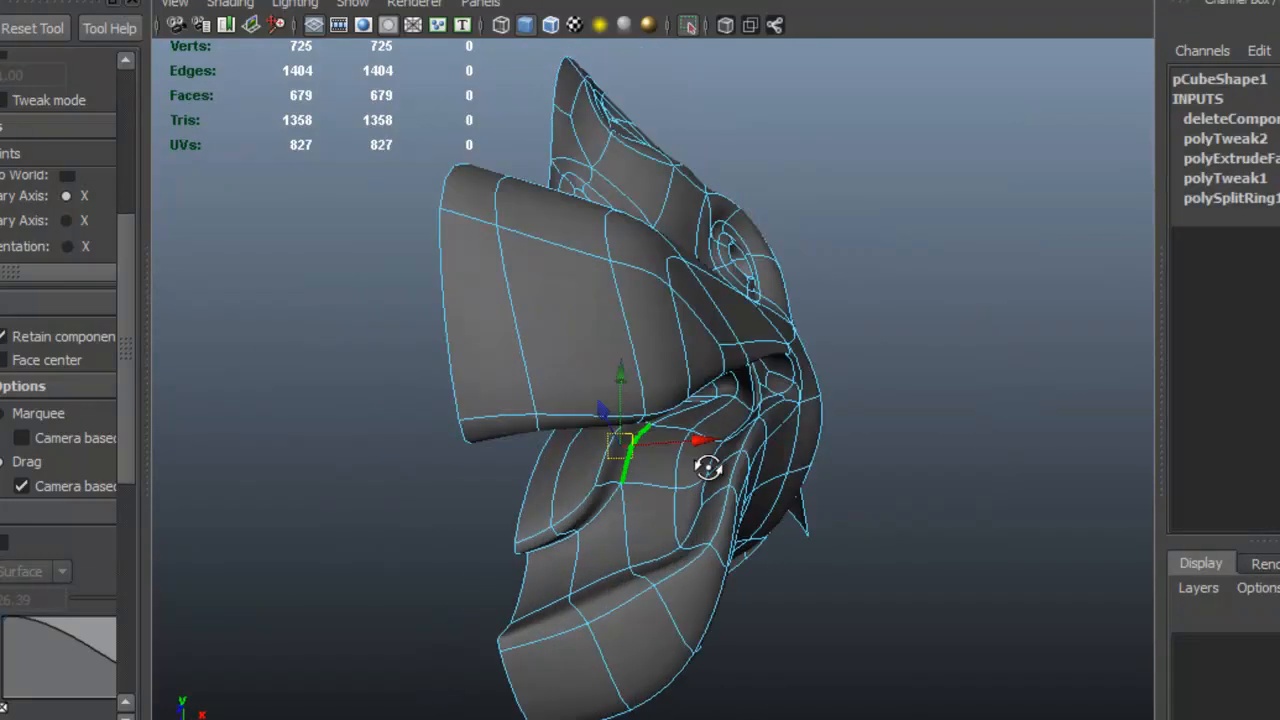
{"action": "left_click_drag", "start_coordinate": [700, 450], "coordinate": [600, 490]}
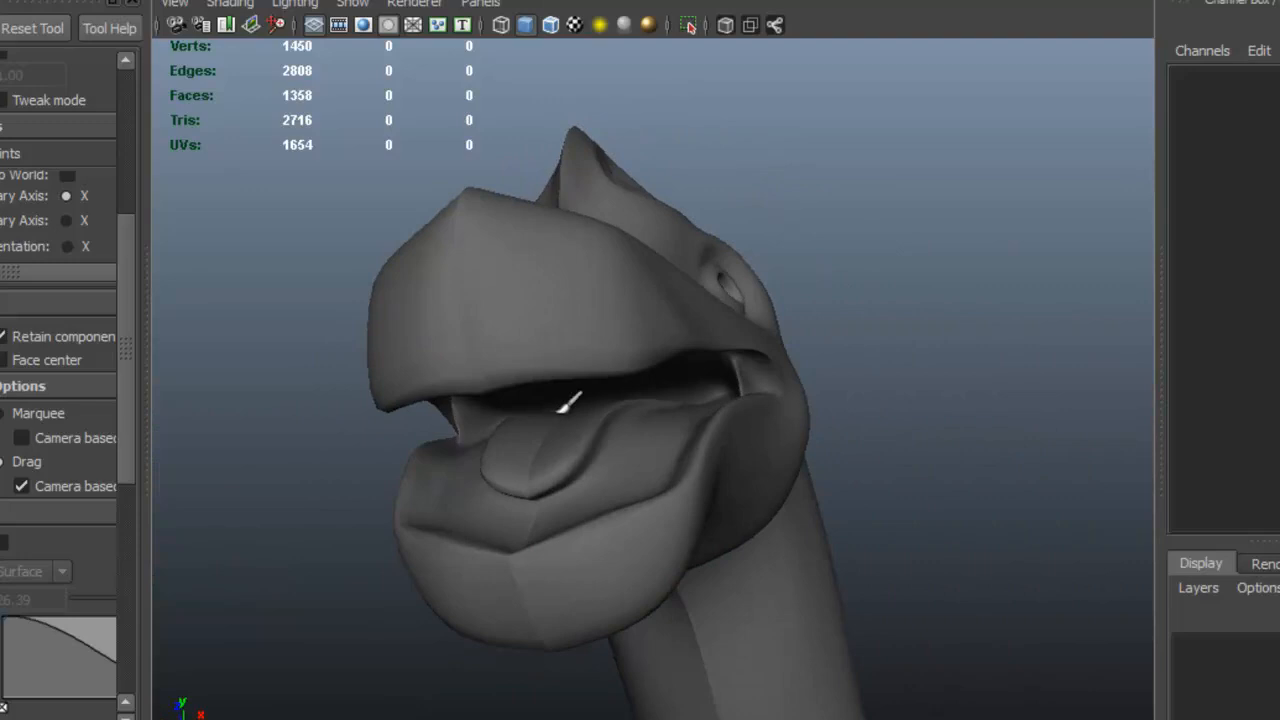
{"action": "left_click_drag", "start_coordinate": [570, 400], "coordinate": [468, 490]}
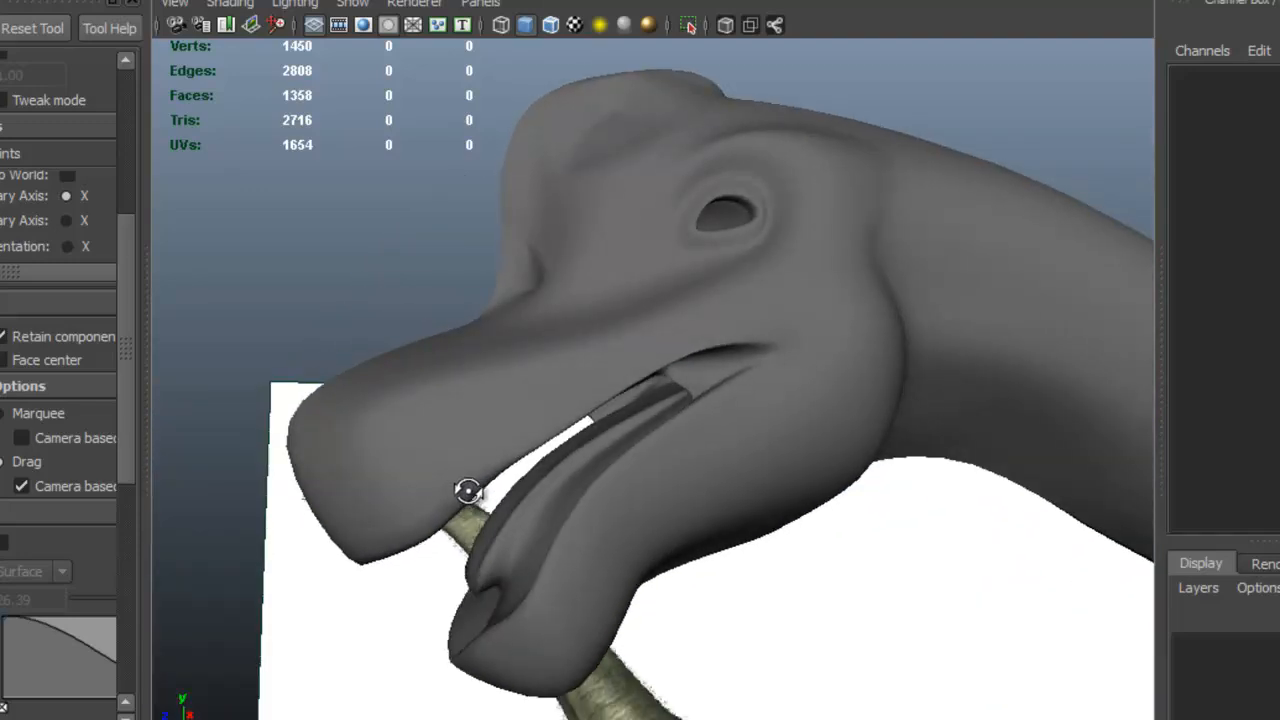
{"action": "left_click_drag", "start_coordinate": [470, 490], "coordinate": [744, 390]}
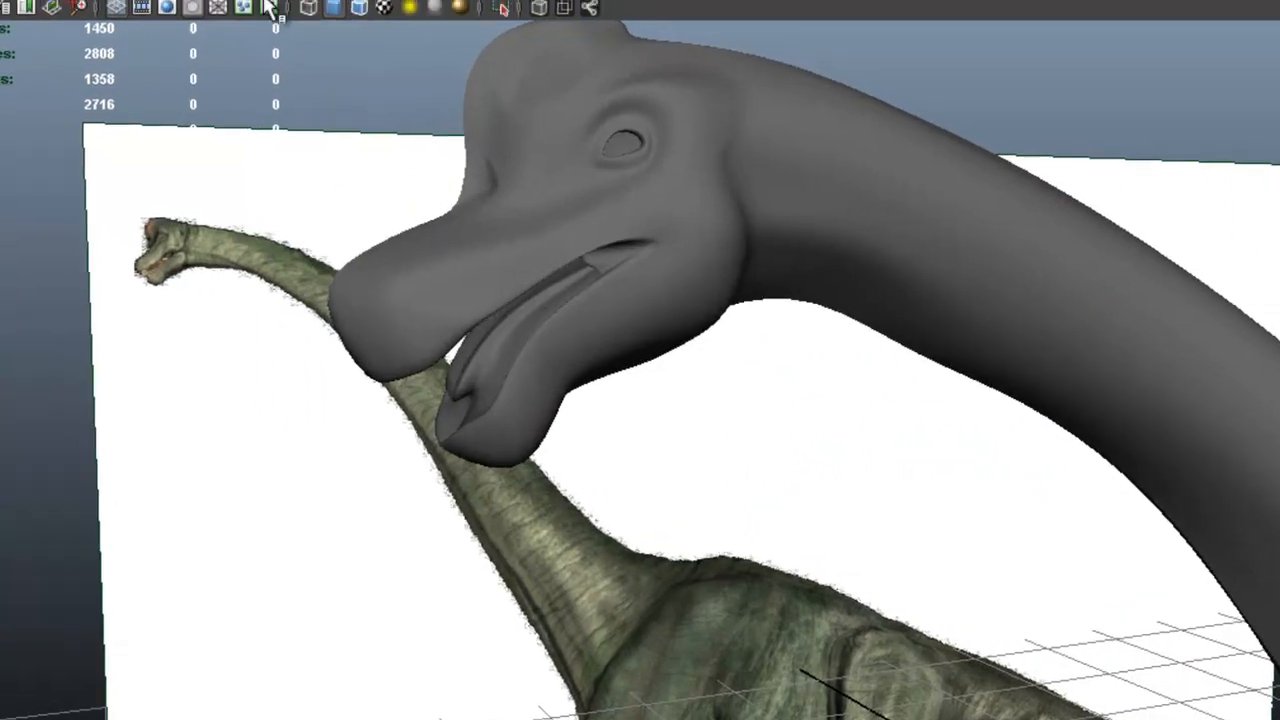
Create a polygon cube from Create > Polygon Primitives
{"action": "left_click", "coordinate": [148, 18]}
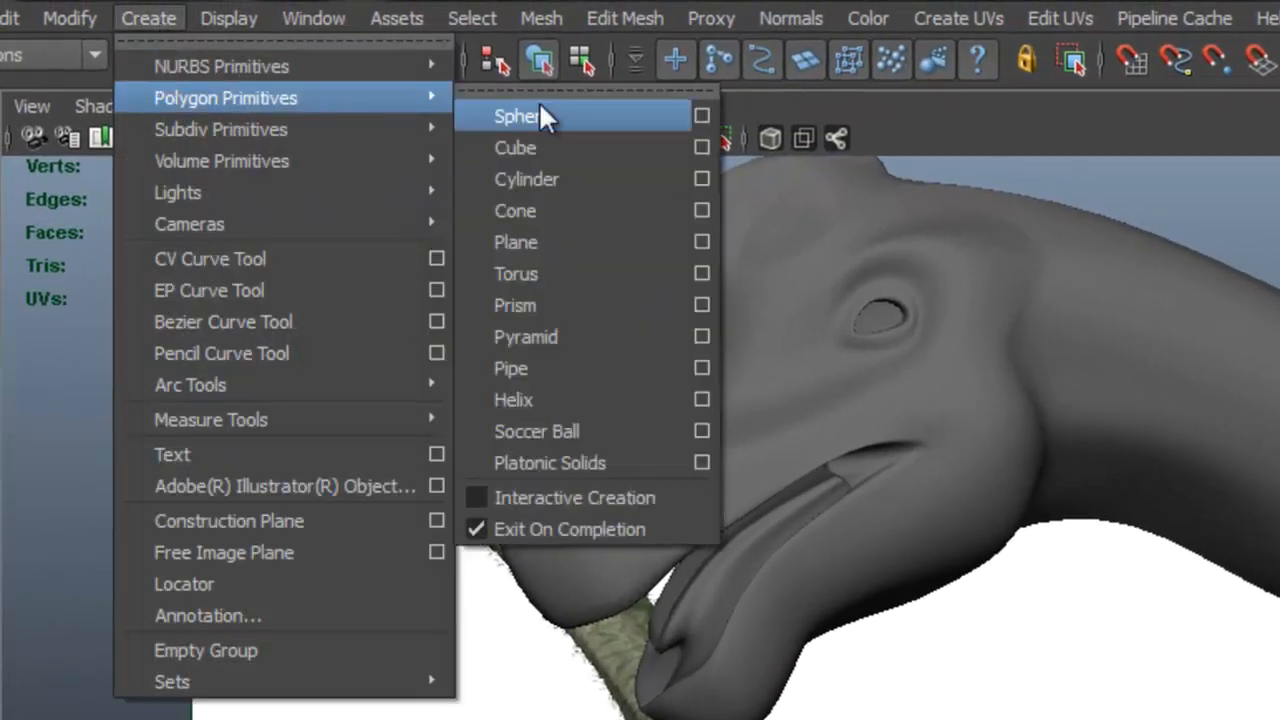
{"action": "mouse_move", "coordinate": [540, 148]}
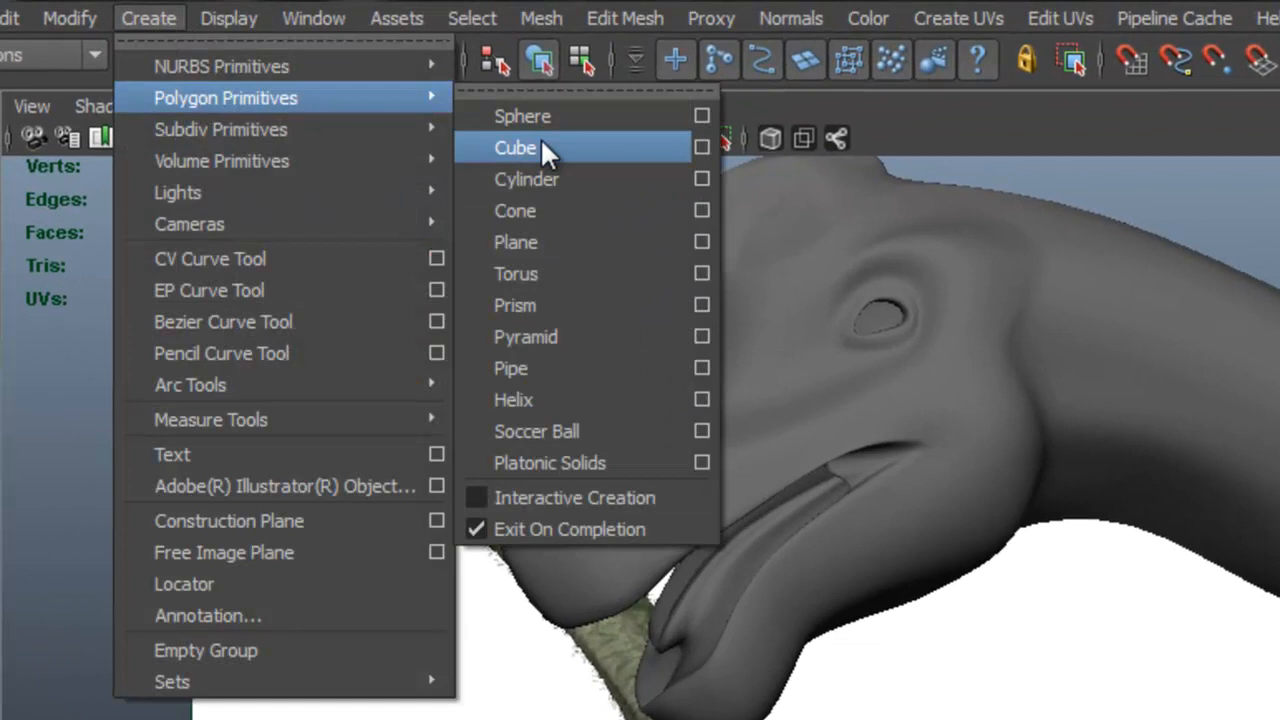
{"action": "left_click", "coordinate": [515, 148]}
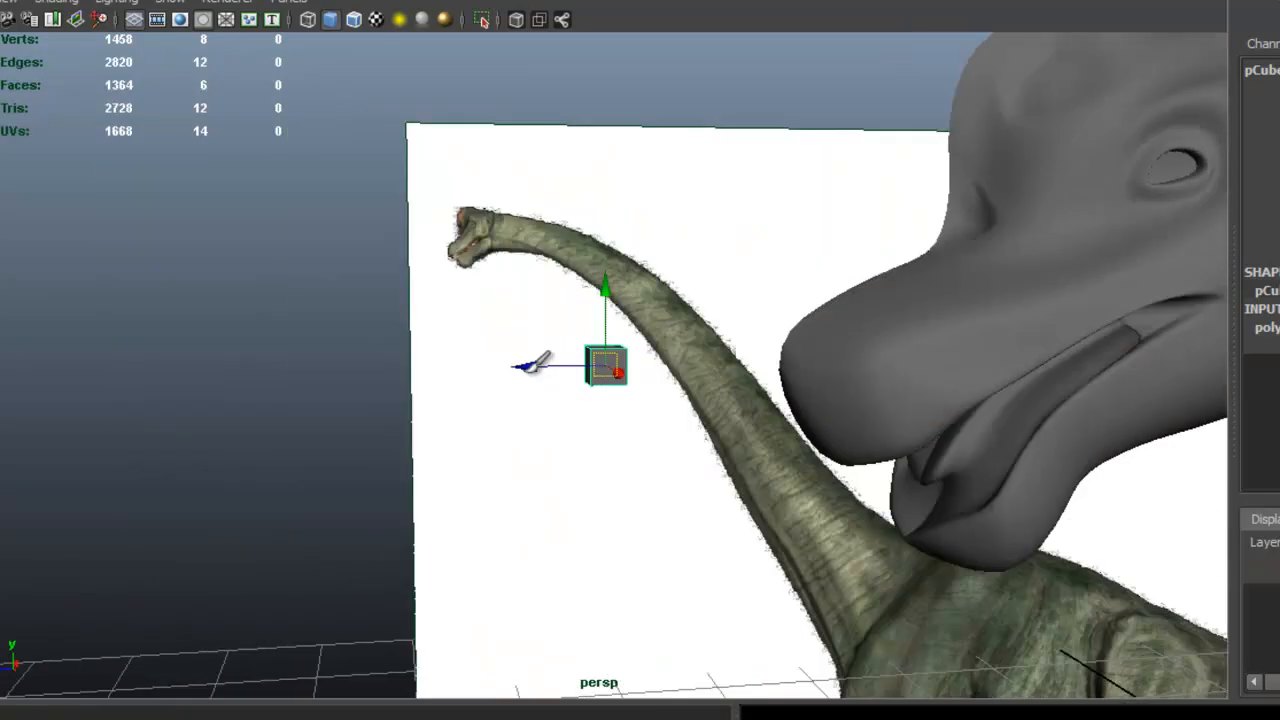
Move the new cube toward the dinosaur's mouth and switch to smooth preview (3)
{"action": "left_click_drag", "start_coordinate": [608, 367], "coordinate": [768, 390]}
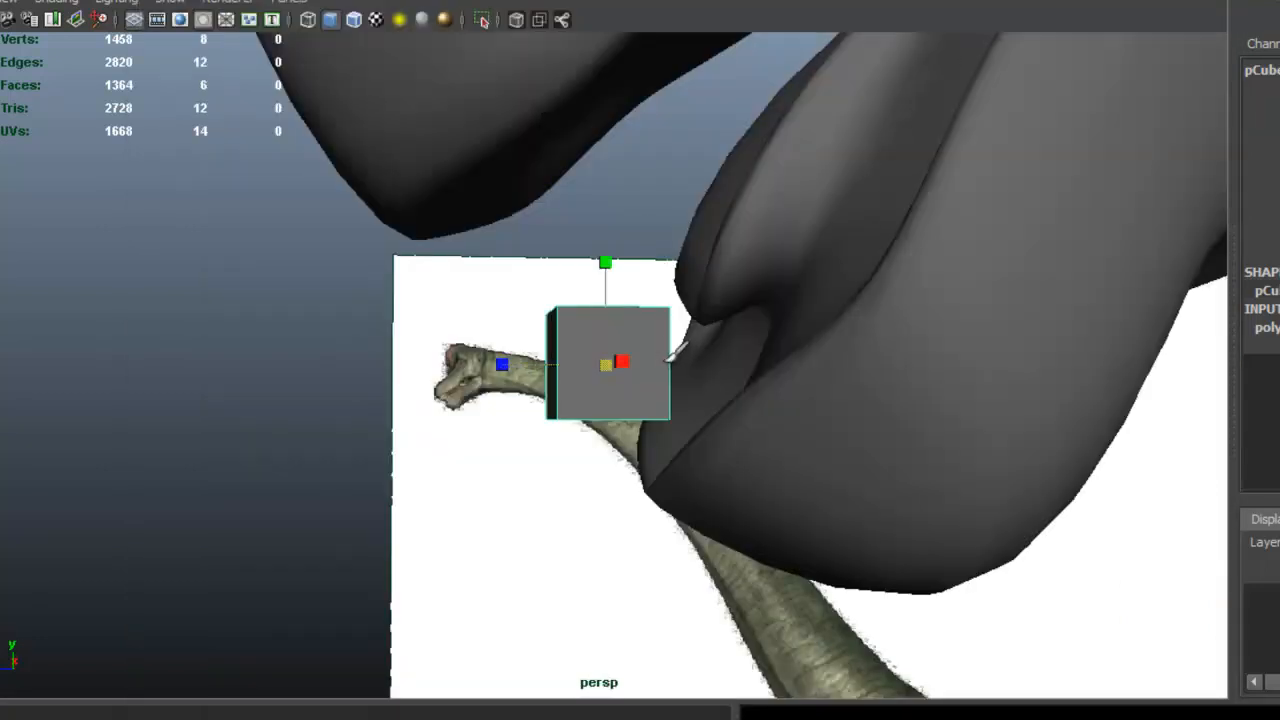
{"action": "key", "text": "3"}
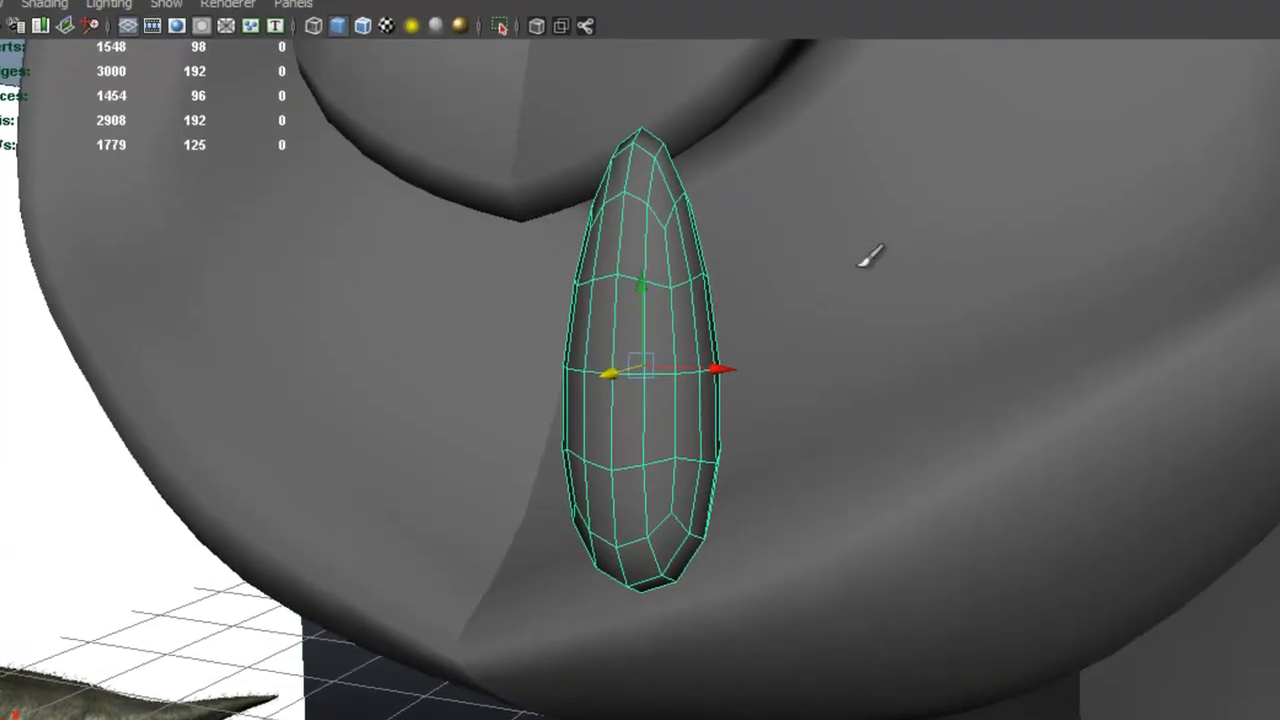
{"action": "mouse_move", "coordinate": [501, 37]}
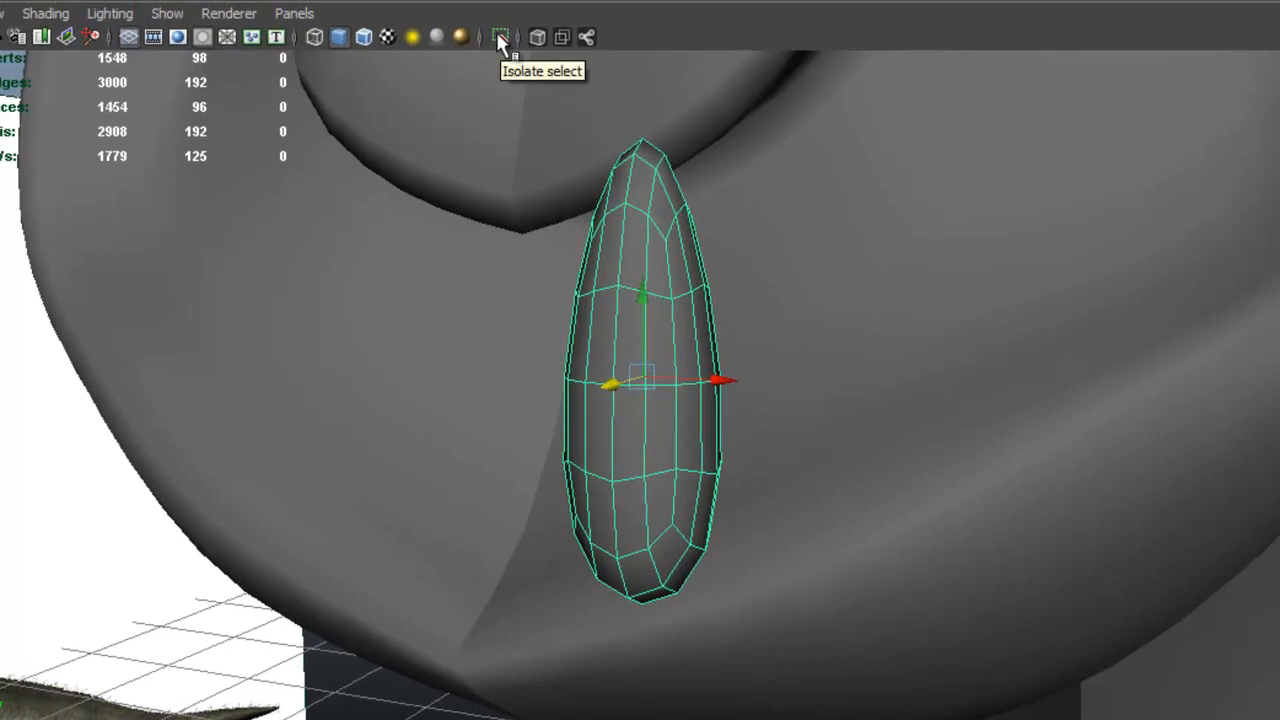
Isolate the tooth, select edges down its side, and open the UV Texture Editor
{"action": "left_click", "coordinate": [501, 37]}
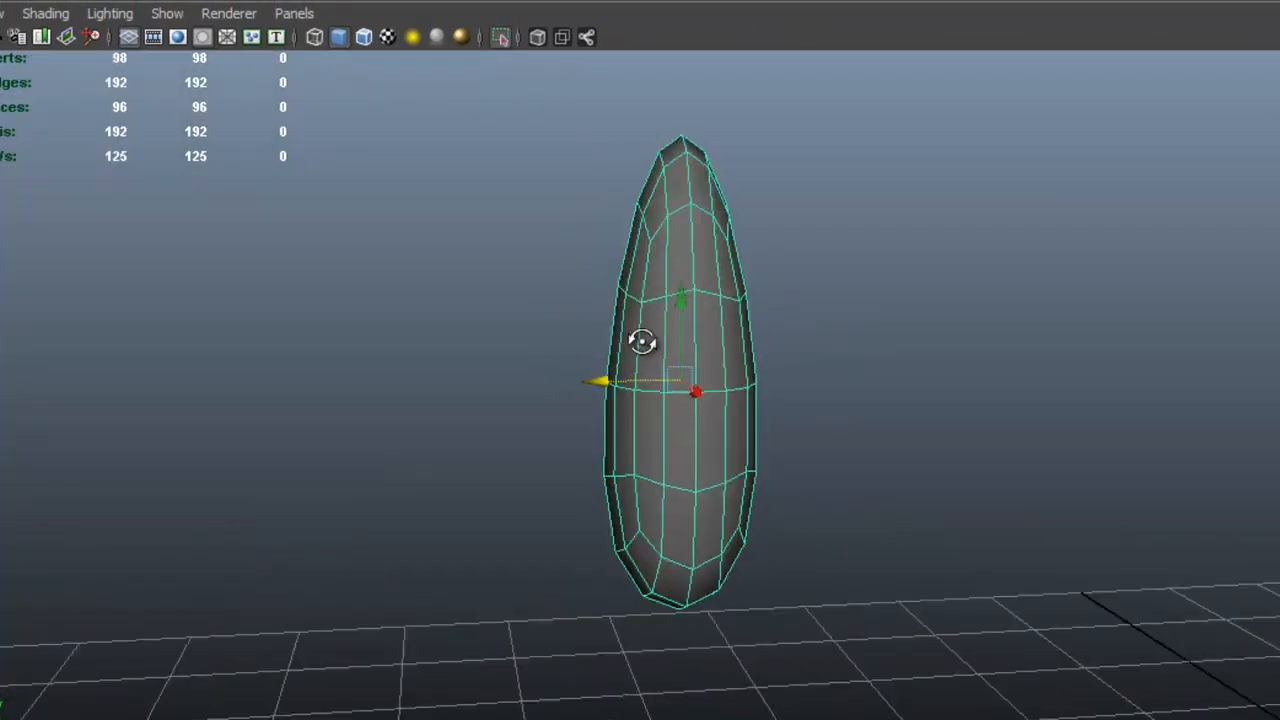
{"action": "left_click", "coordinate": [586, 28]}
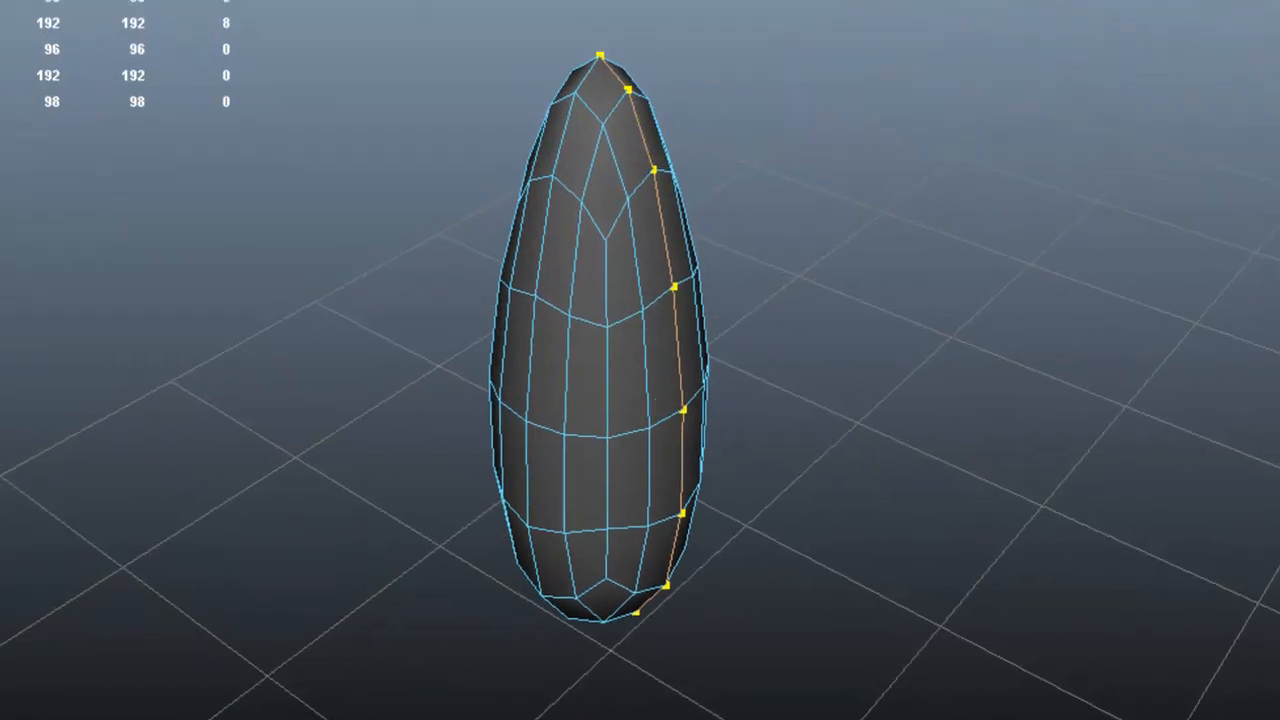
{"action": "left_click", "coordinate": [199, 25]}
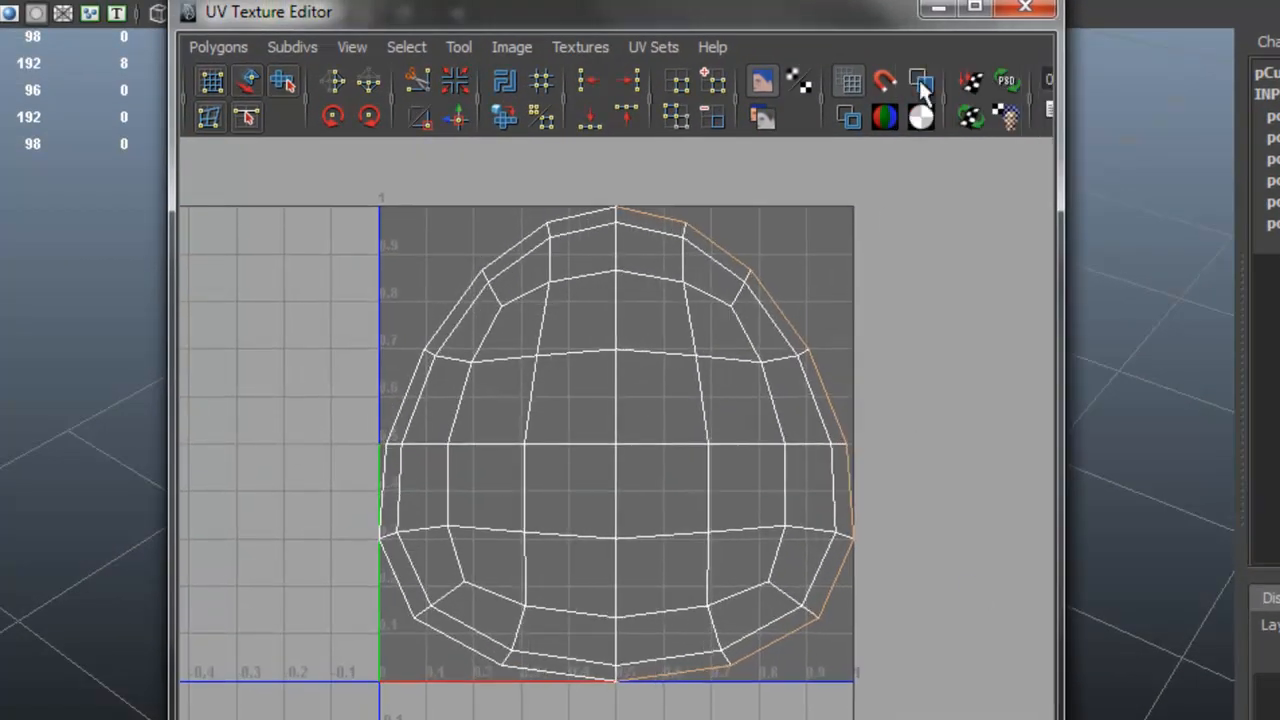
Cut the tooth's UVs along the marked seam and unfold them flat
{"action": "left_click", "coordinate": [218, 46]}
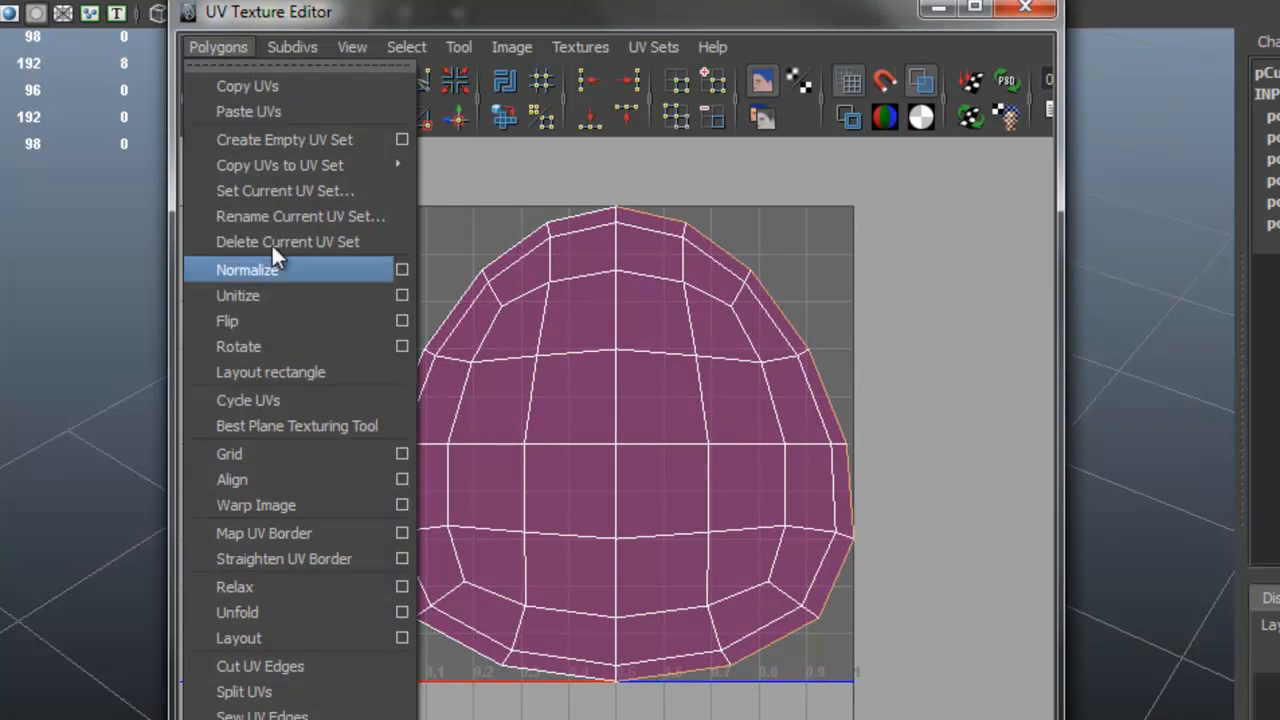
{"action": "left_click", "coordinate": [247, 270]}
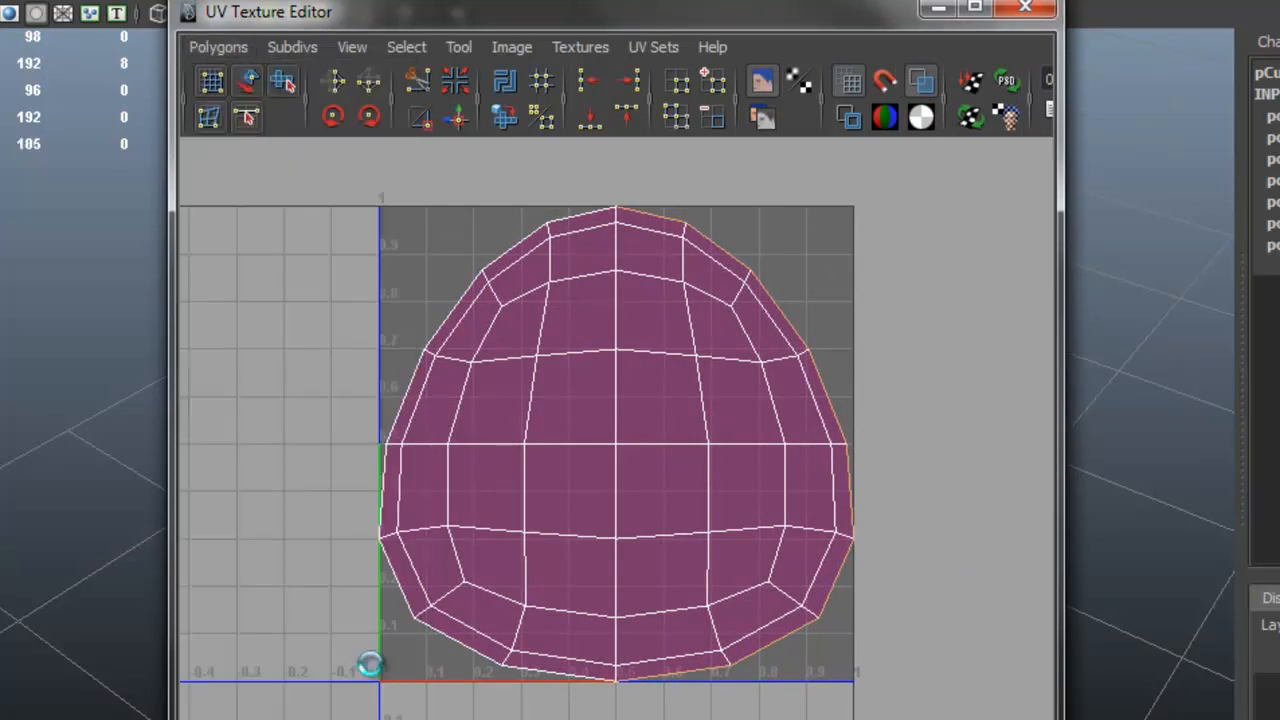
{"action": "left_click", "coordinate": [218, 47]}
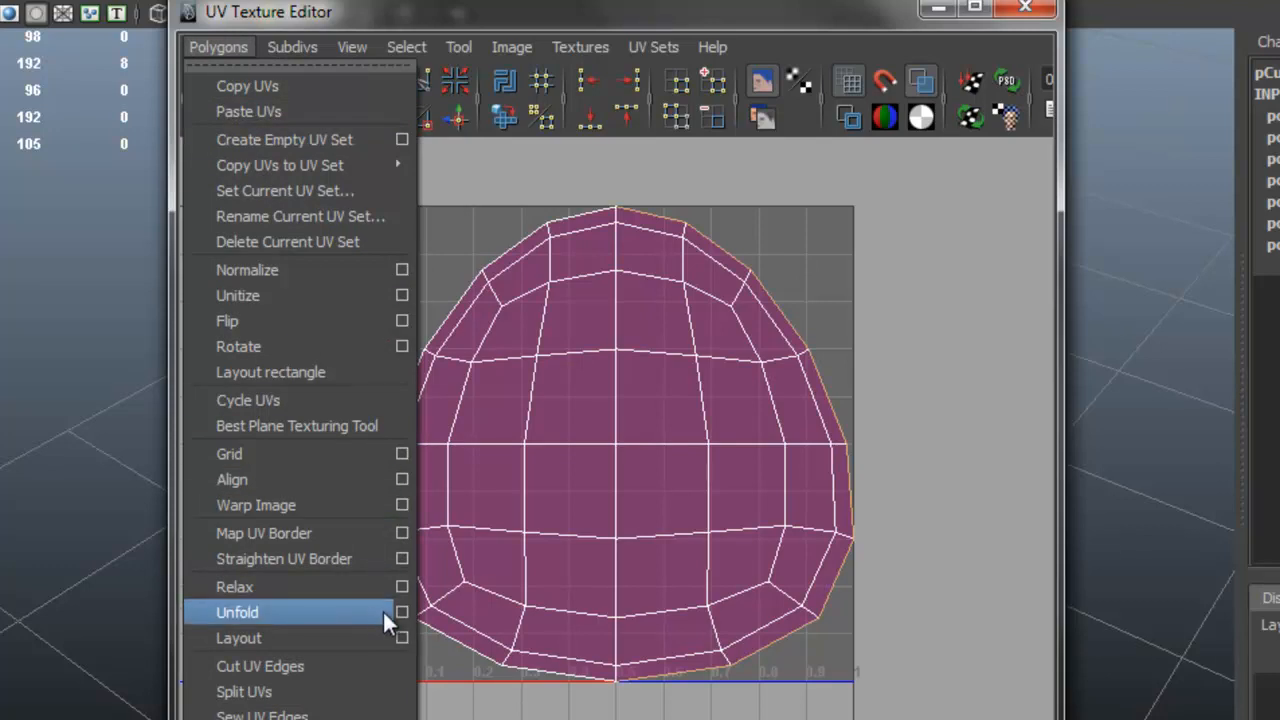
{"action": "left_click", "coordinate": [402, 612]}
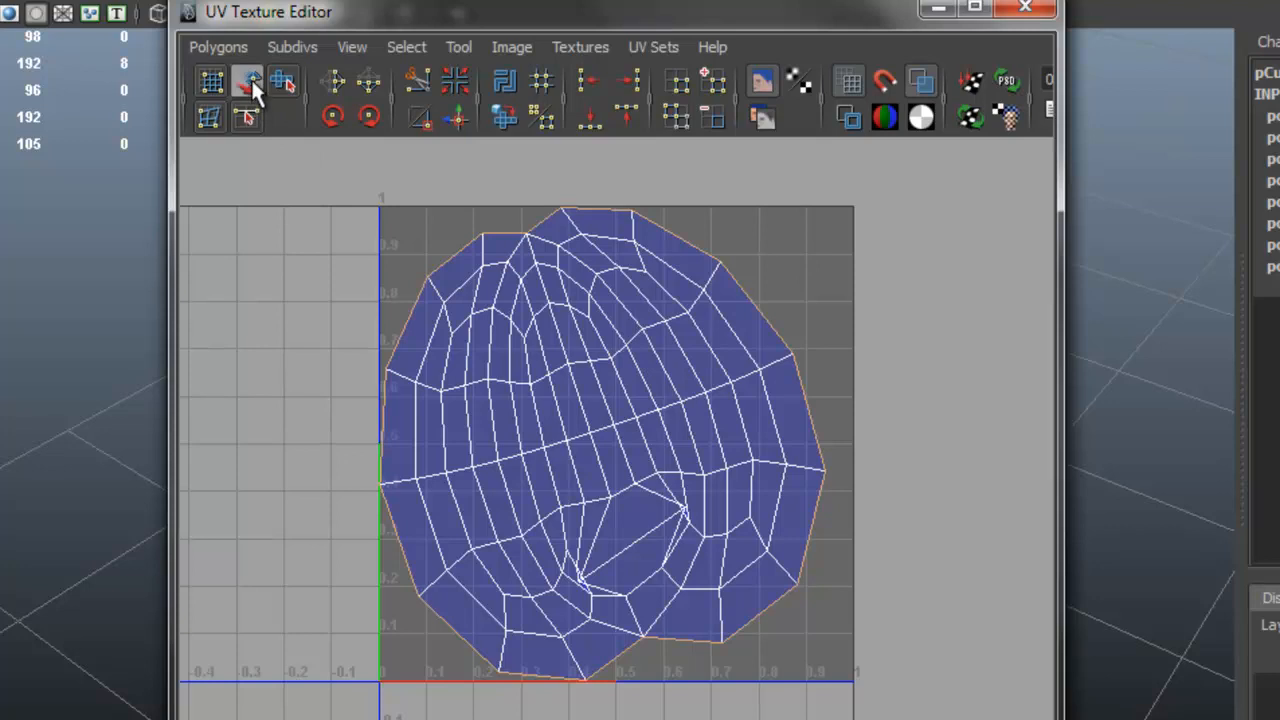
Relax the distorted UVs near the seam with the Unfold/Relax brush
{"action": "left_click", "coordinate": [283, 80]}
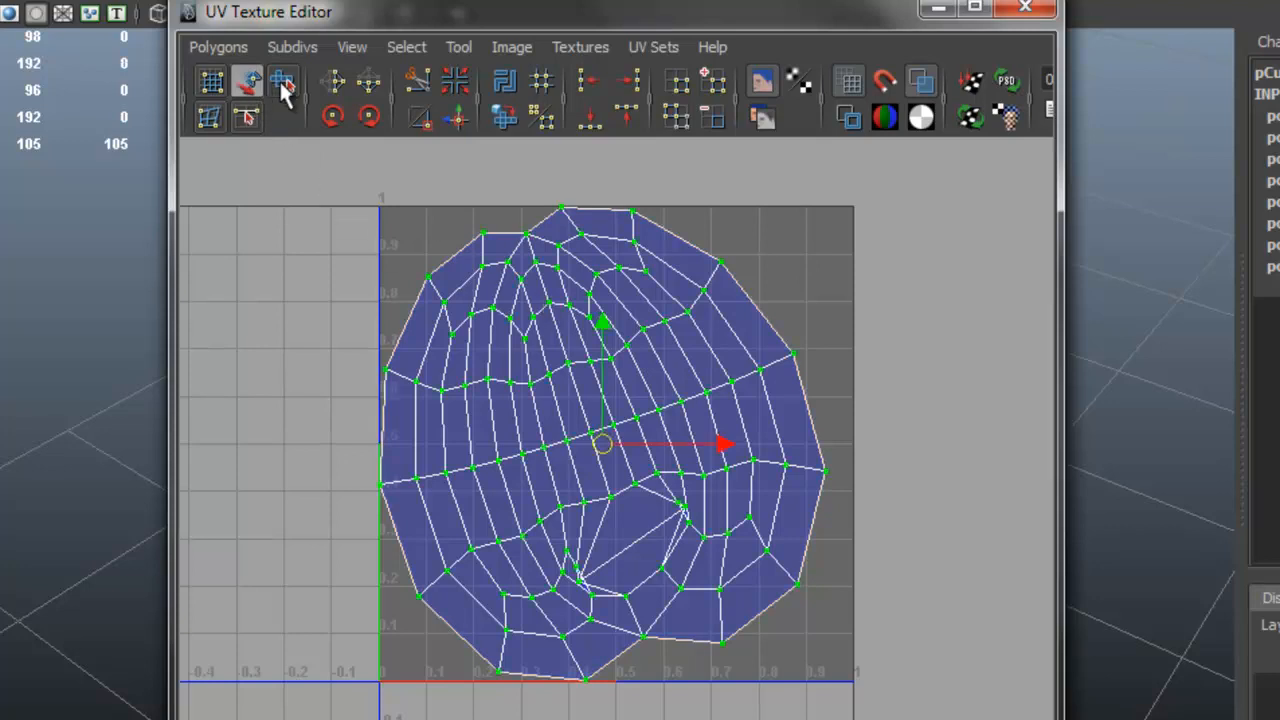
{"action": "left_click", "coordinate": [284, 81]}
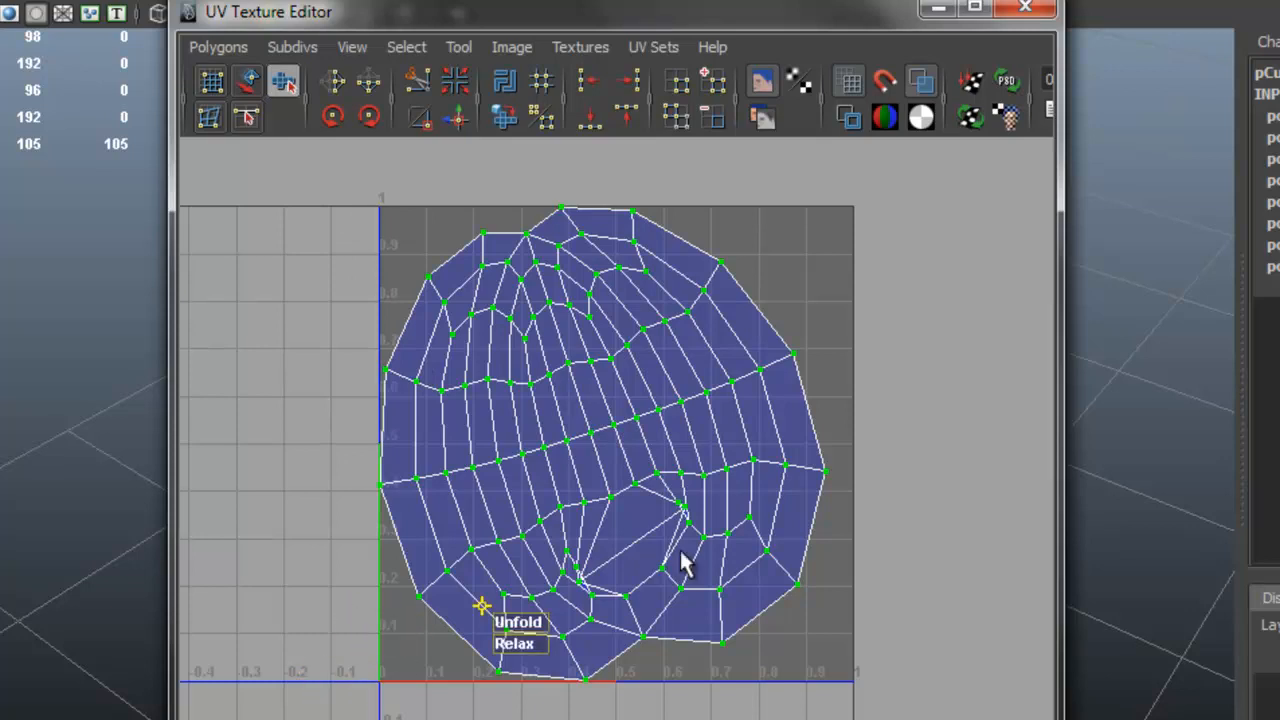
{"action": "left_click", "coordinate": [518, 622]}
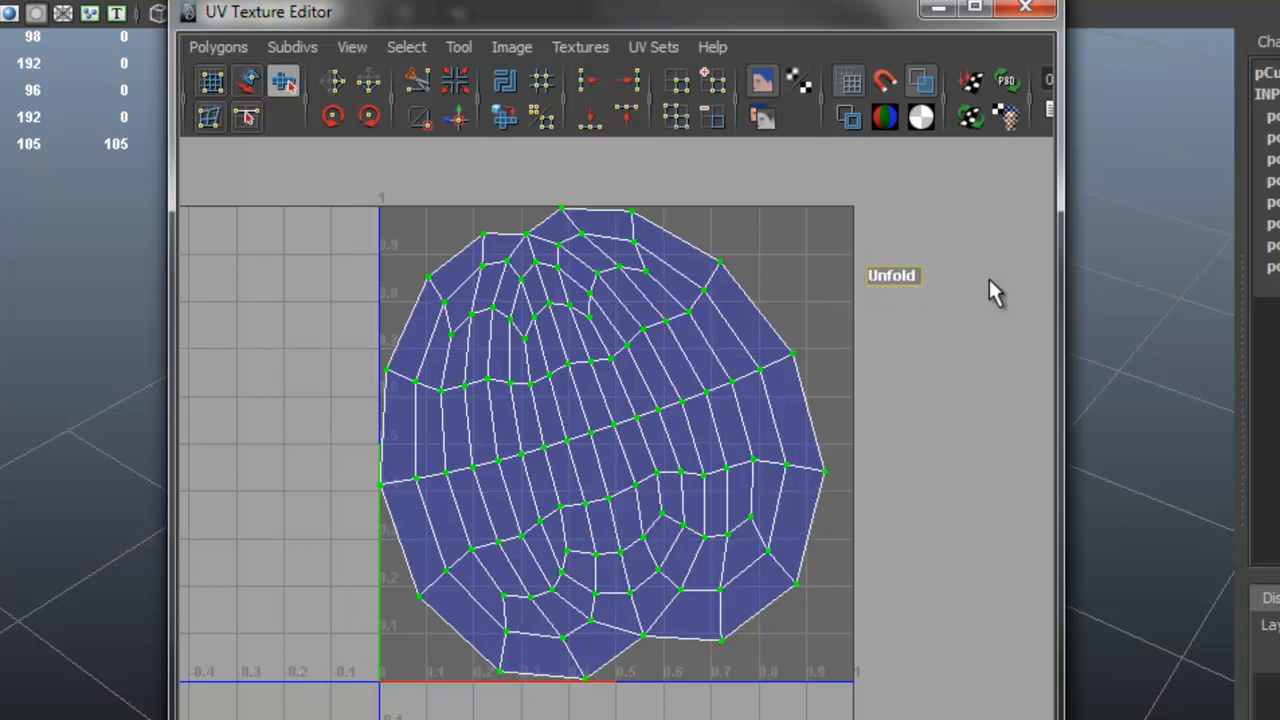
{"action": "left_click", "coordinate": [891, 275]}
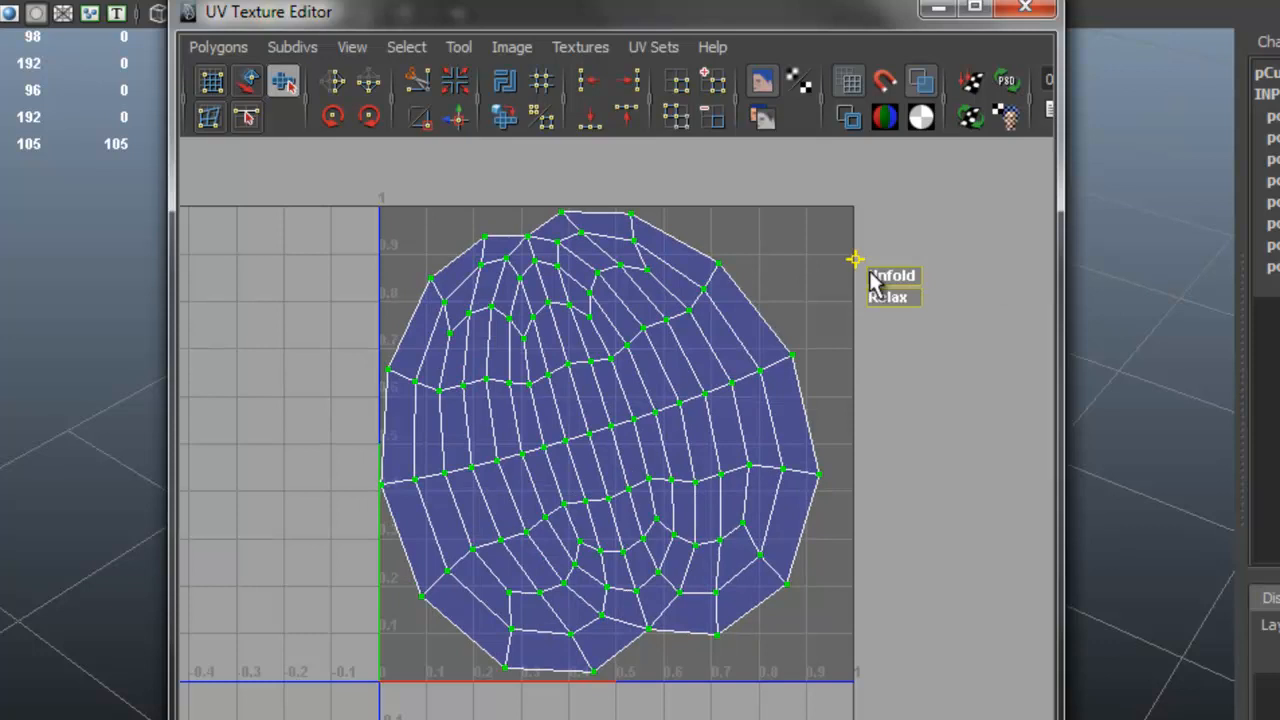
{"action": "mouse_move", "coordinate": [895, 282]}
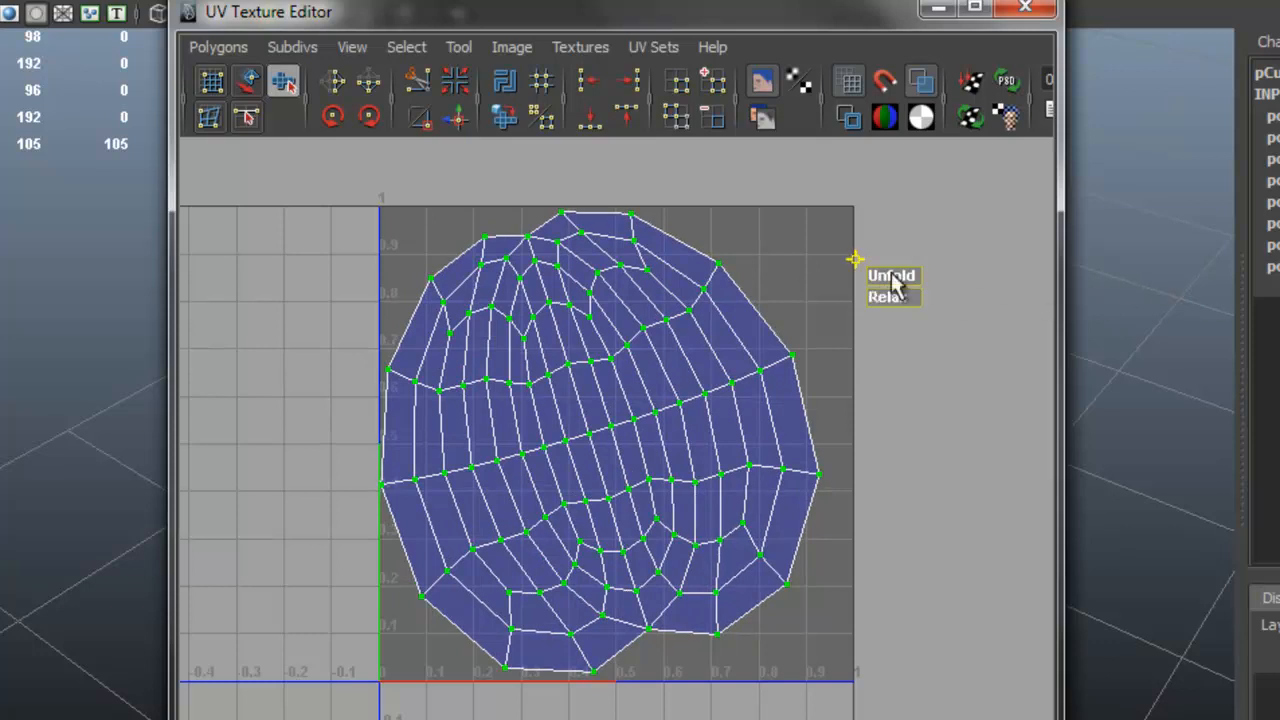
{"action": "mouse_move", "coordinate": [710, 255]}
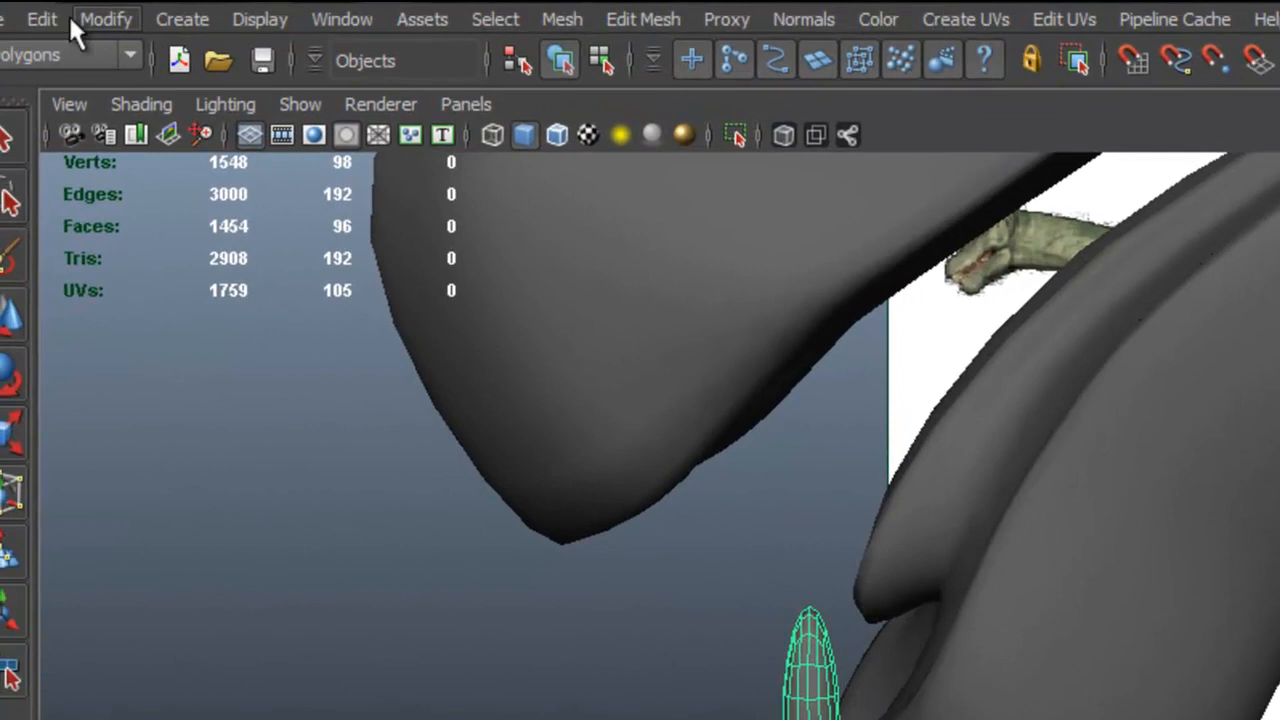
Delete the tooth's construction history via Edit > Delete by Type > History
{"action": "left_click", "coordinate": [42, 18]}
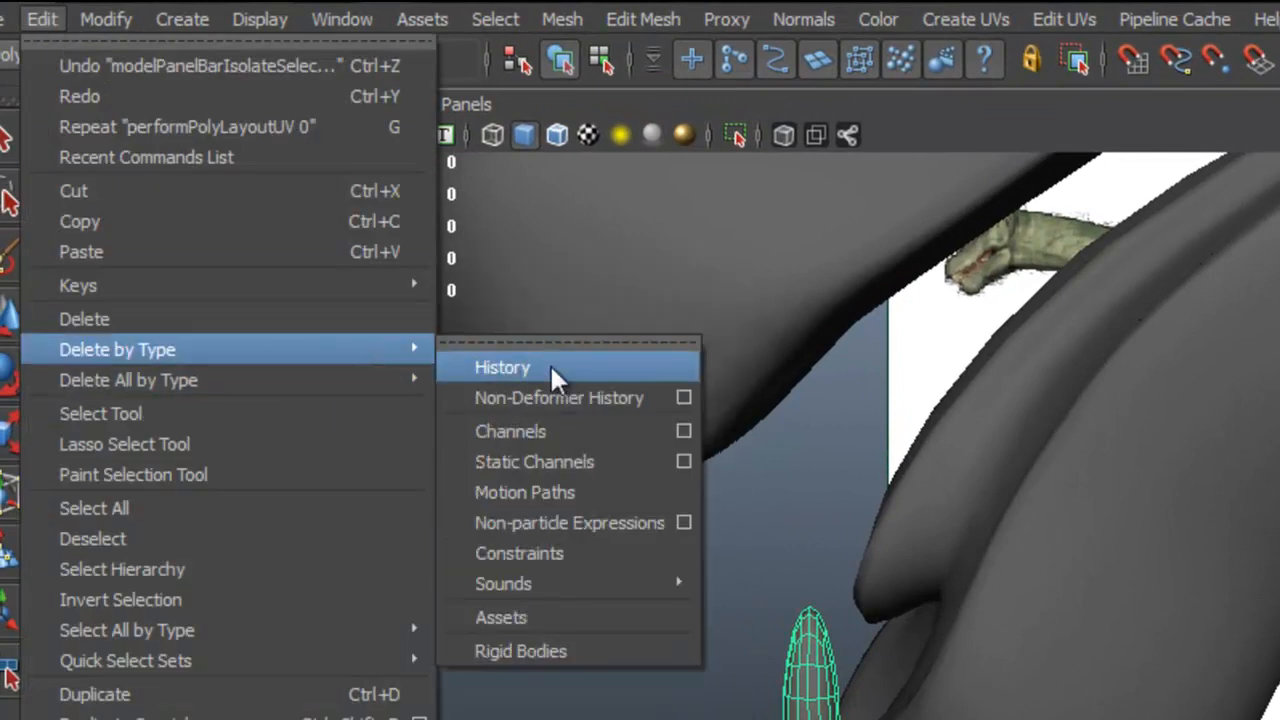
{"action": "left_click", "coordinate": [502, 367]}
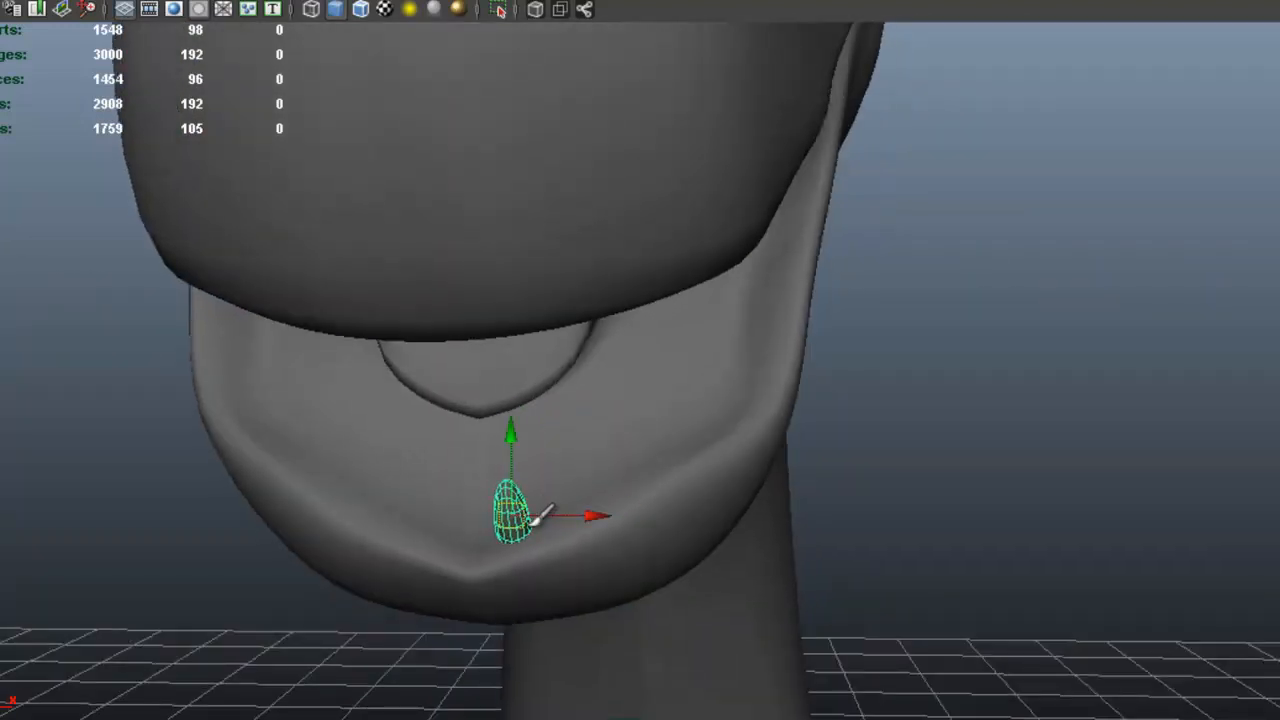
Duplicate the tooth three times with Ctrl+D for positions along the jaw
{"action": "key", "text": "ctrl+d"}
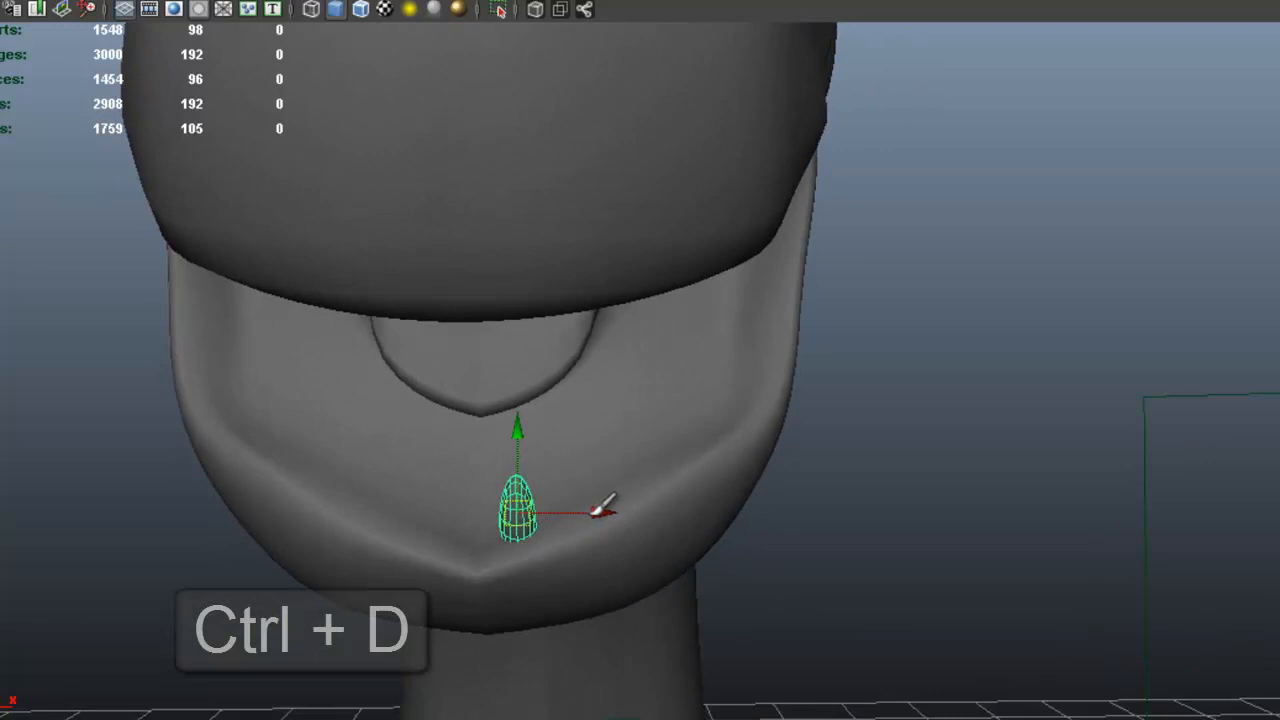
{"action": "key", "text": "ctrl+d"}
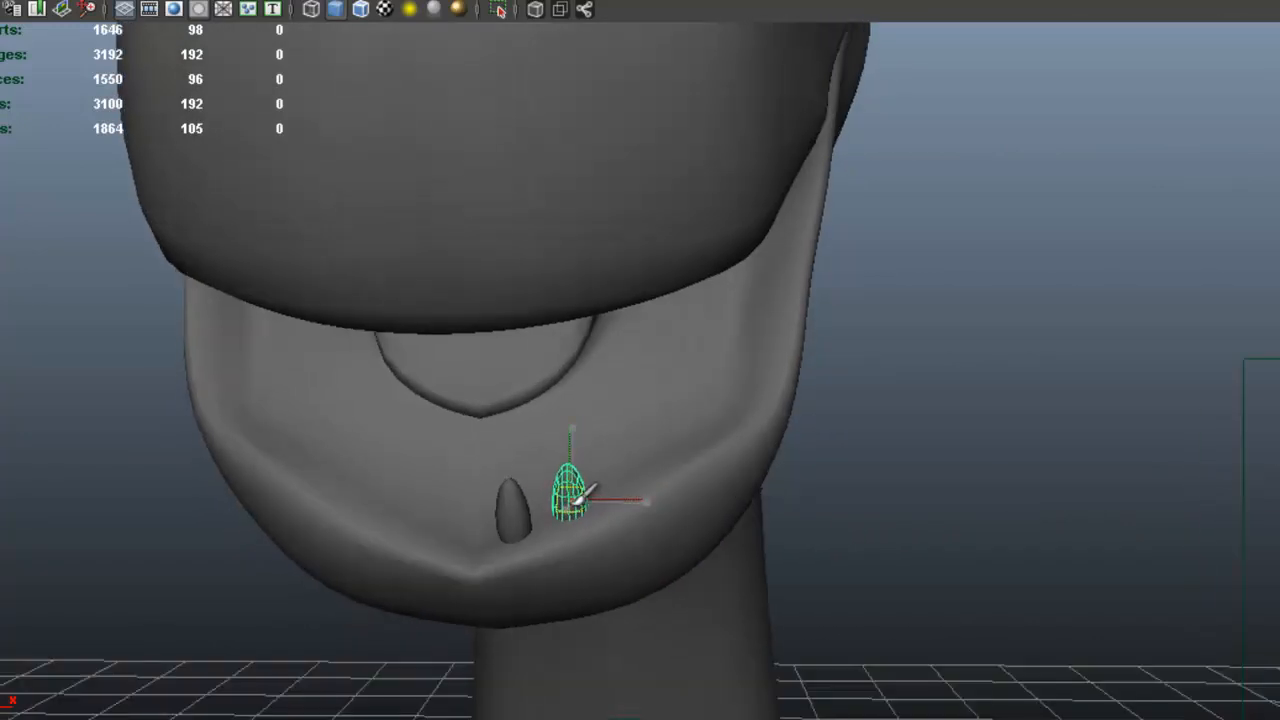
{"action": "key", "text": "ctrl+d"}
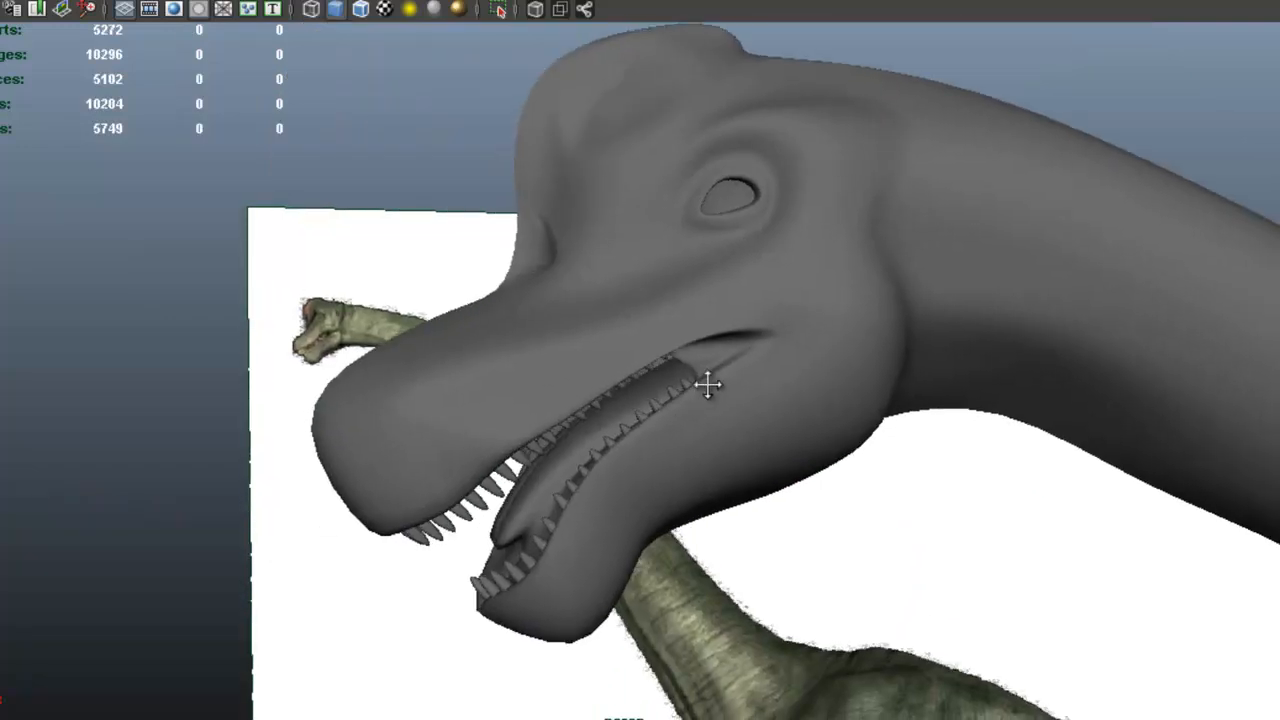
Position the last duplicated teeth along the jaws and open the Window menu
{"action": "left_click_drag", "start_coordinate": [710, 385], "coordinate": [635, 345]}
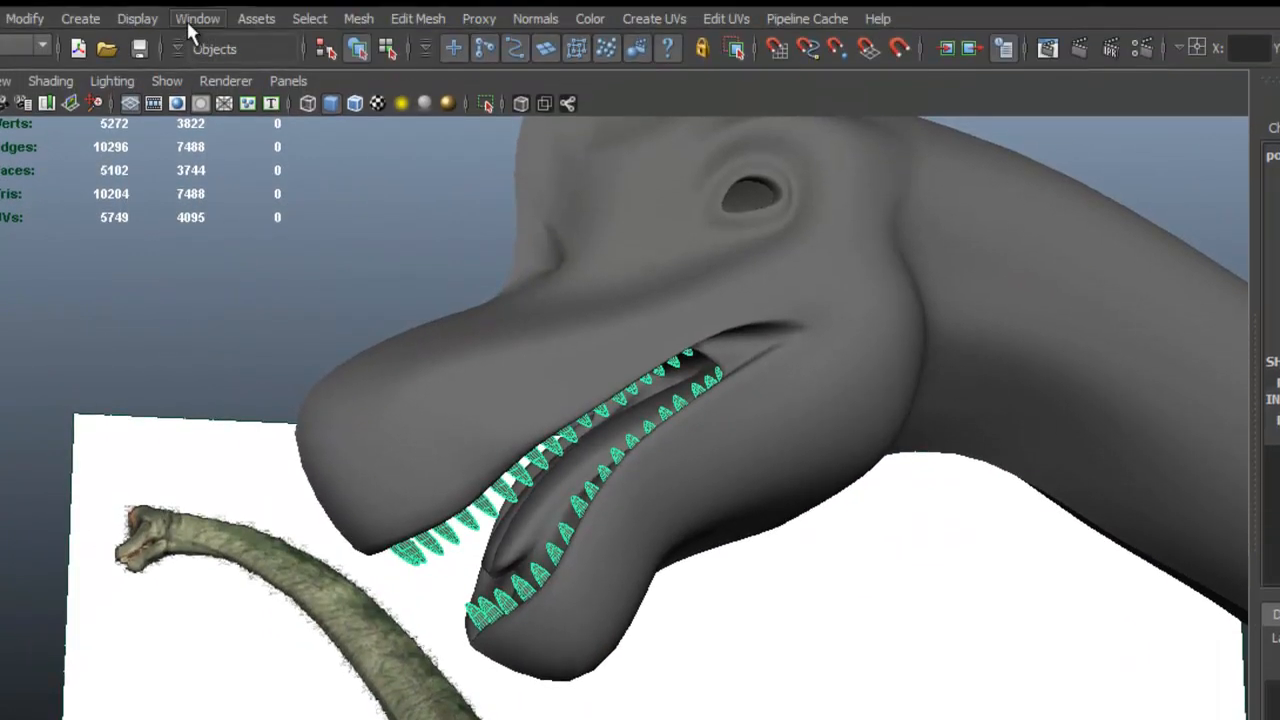
{"action": "left_click", "coordinate": [197, 18]}
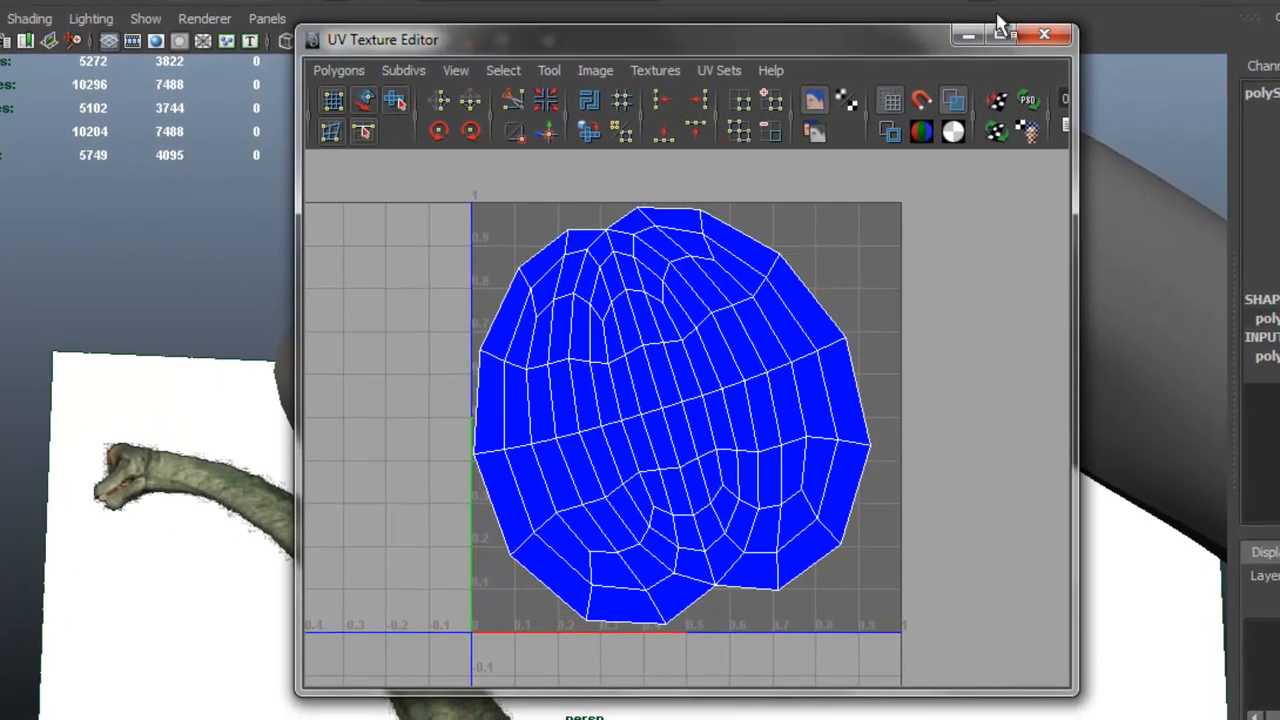
{"action": "mouse_move", "coordinate": [1045, 35]}
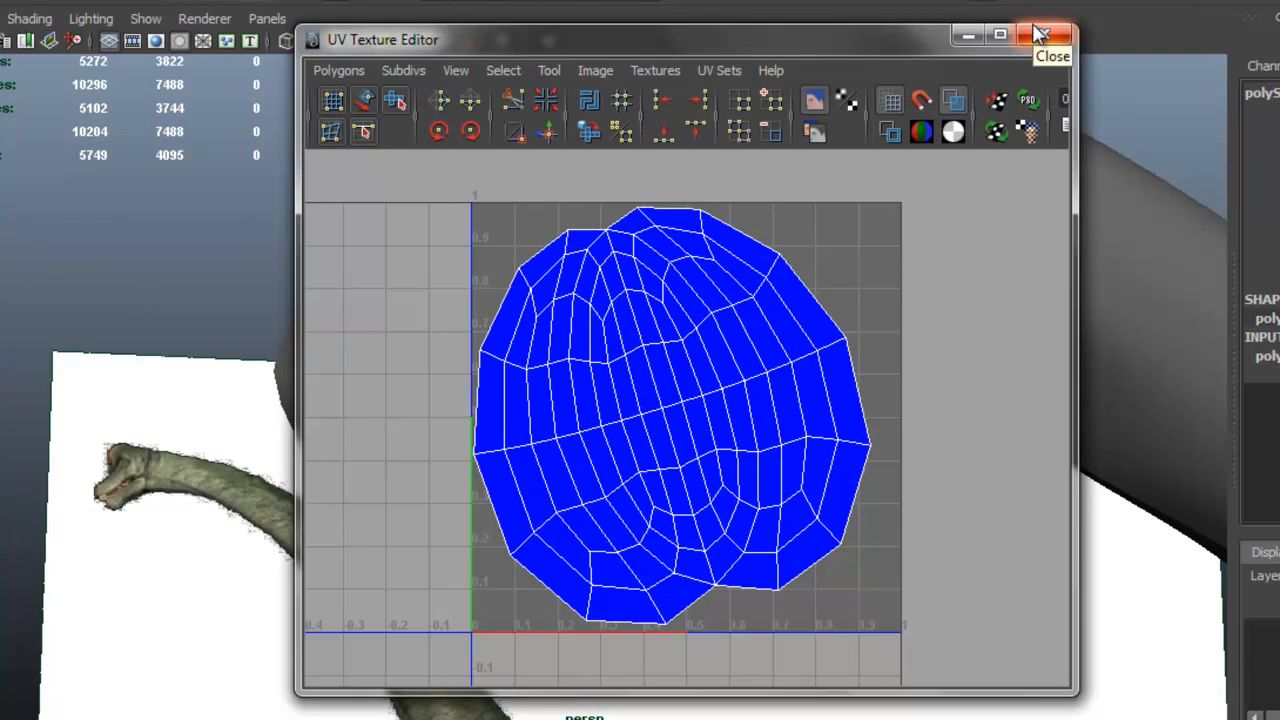
{"action": "left_click", "coordinate": [1048, 35]}
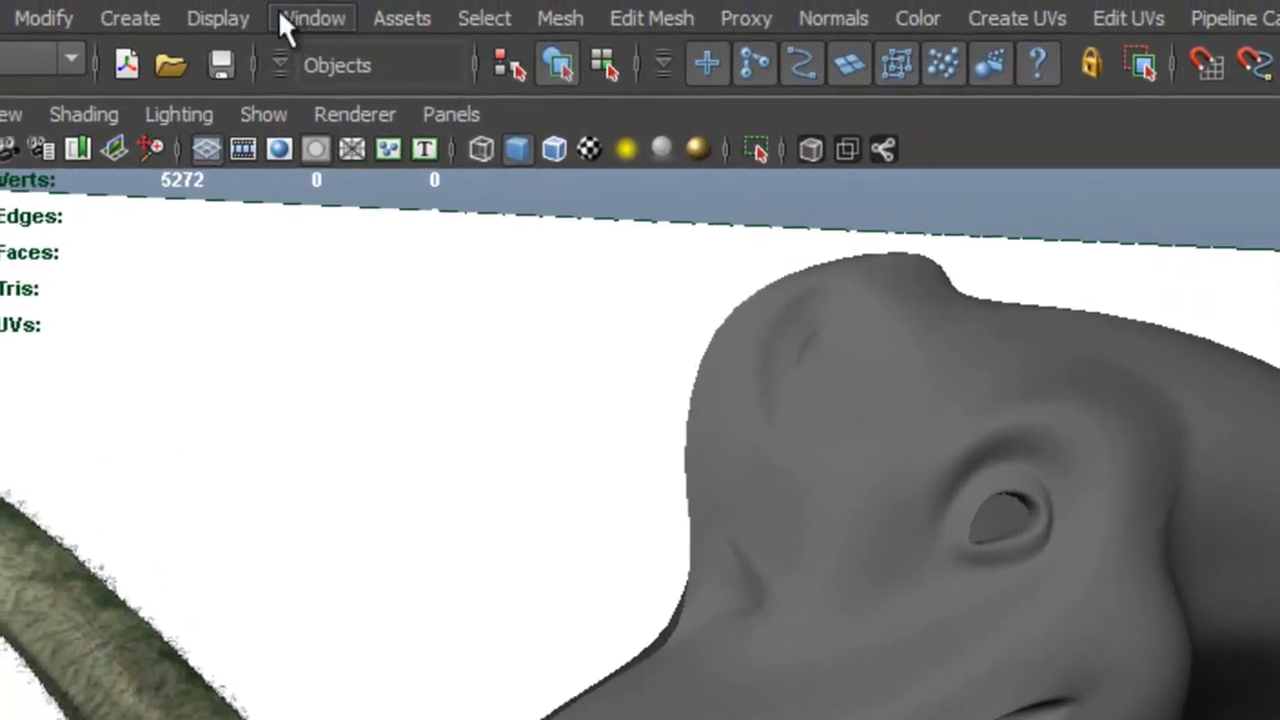
Set the eyeball sphere's Rotate Z to 90 and orbit to check its fit in the socket
{"action": "left_click", "coordinate": [130, 18]}
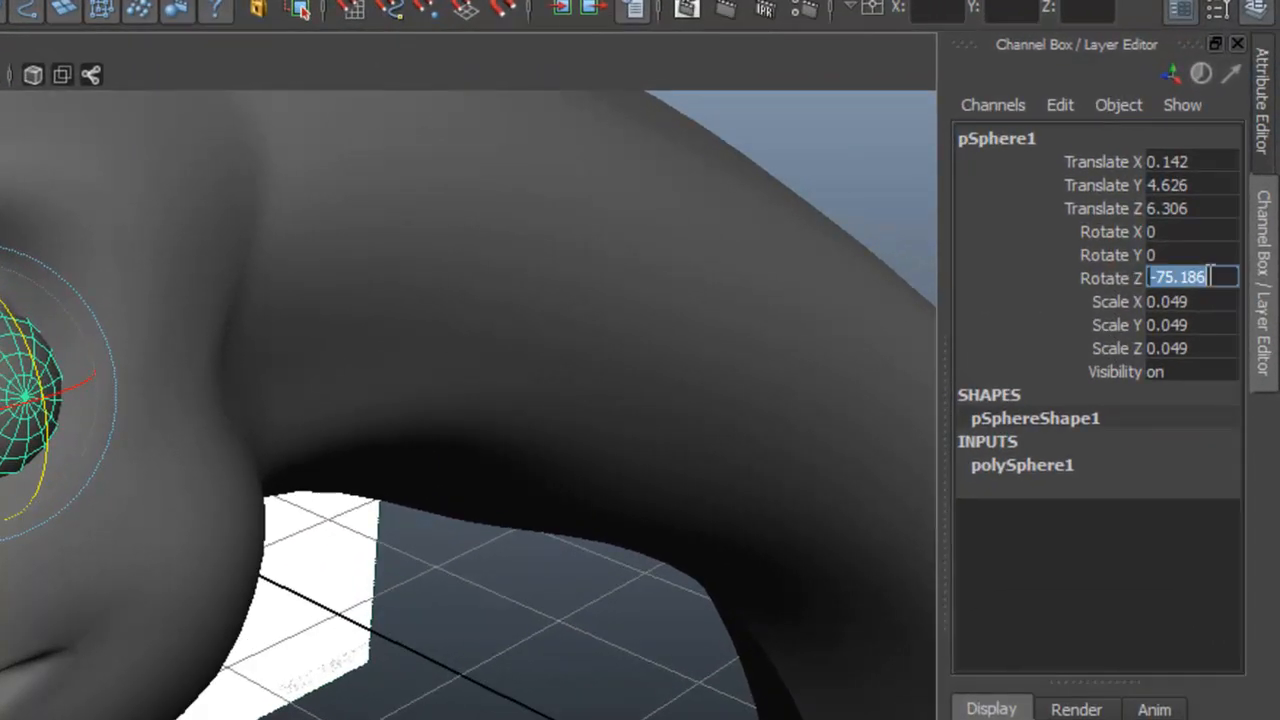
{"action": "type", "text": "90"}
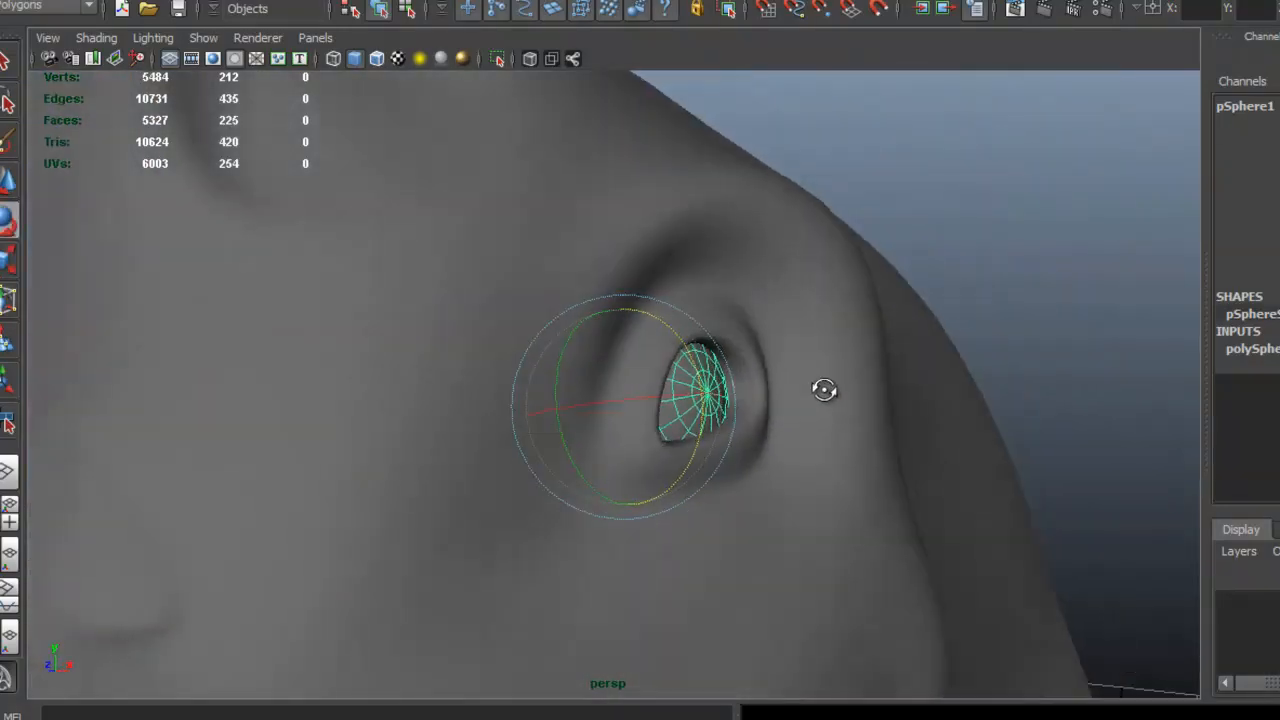
{"action": "left_click_drag", "start_coordinate": [823, 389], "coordinate": [765, 457]}
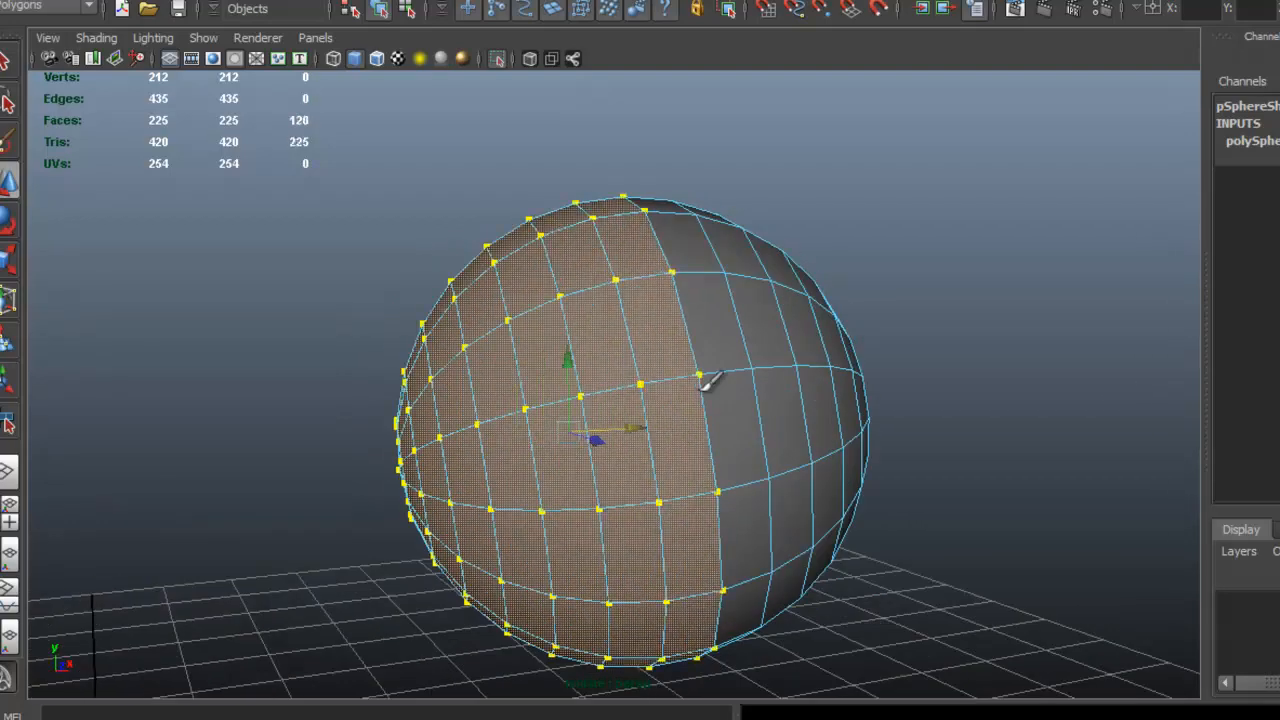
Delete half of the sphere's faces and orbit to inspect the eye socket
{"action": "key", "text": "delete"}
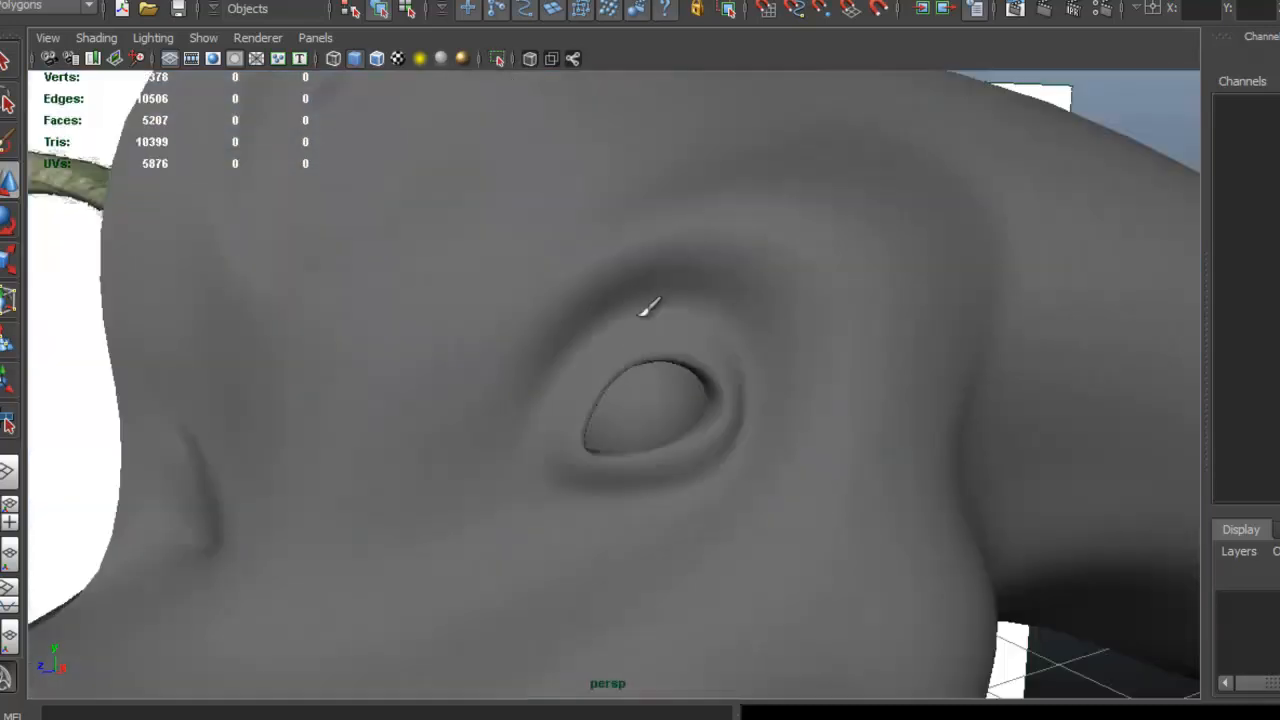
{"action": "left_click_drag", "start_coordinate": [645, 305], "coordinate": [800, 281]}
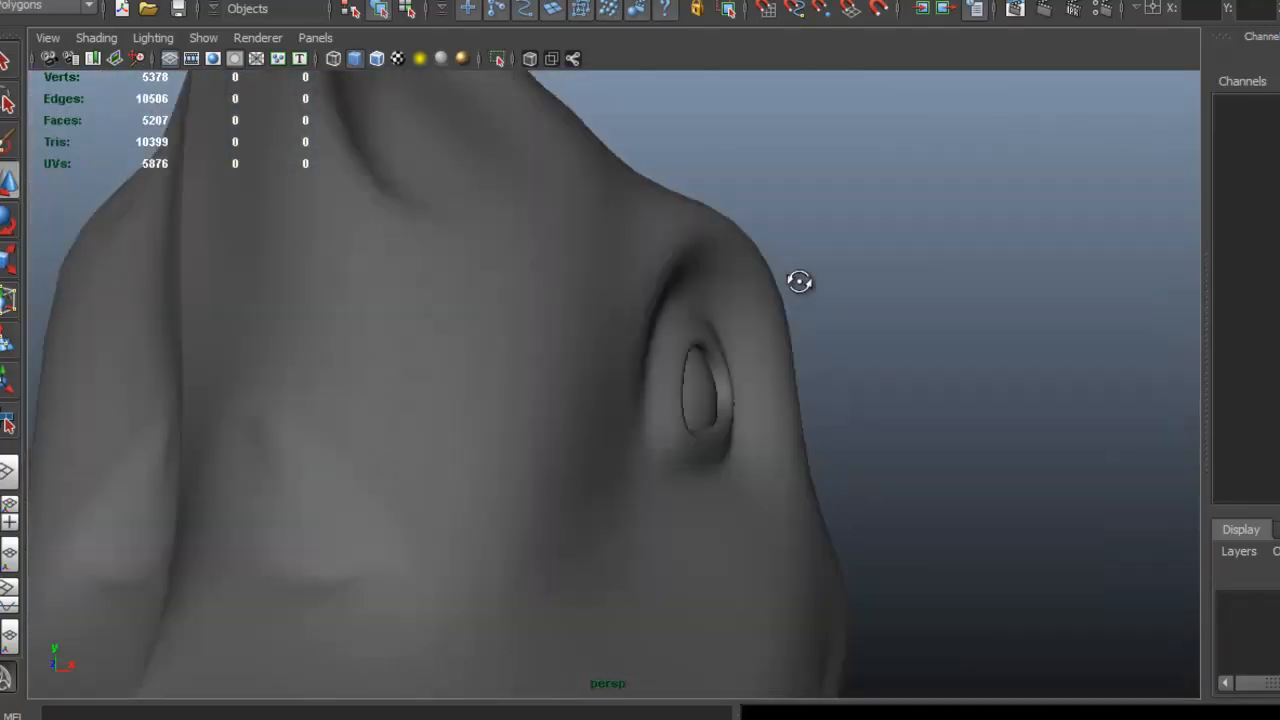
{"action": "left_click_drag", "start_coordinate": [800, 280], "coordinate": [778, 310]}
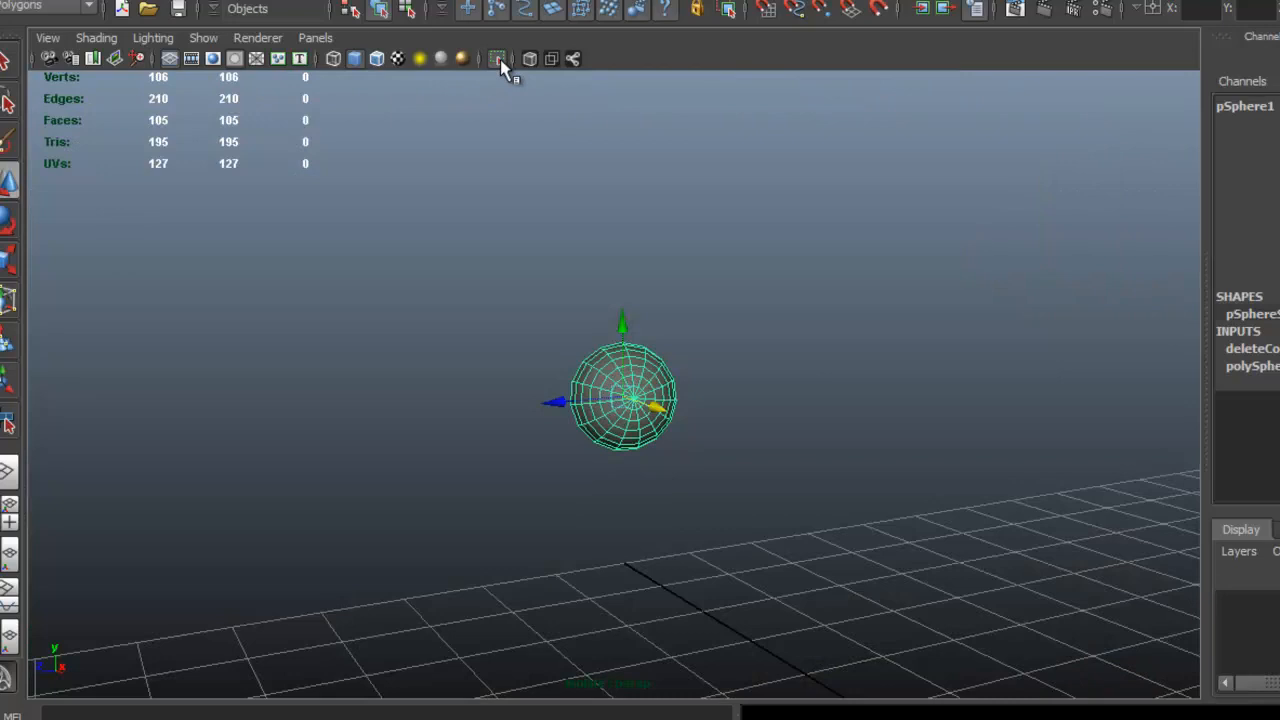
Show the full head again and check the half-sphere eyeball placement from below
{"action": "left_click", "coordinate": [497, 58]}
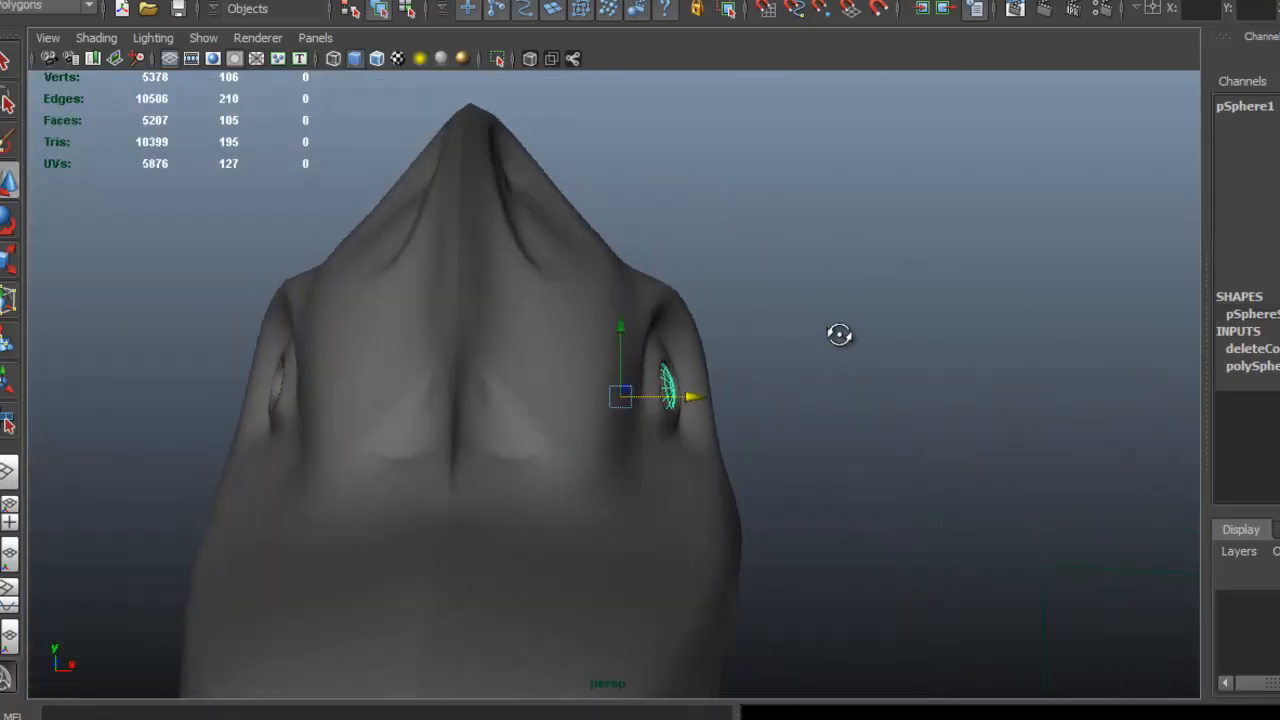
{"action": "left_click_drag", "start_coordinate": [840, 335], "coordinate": [830, 390]}
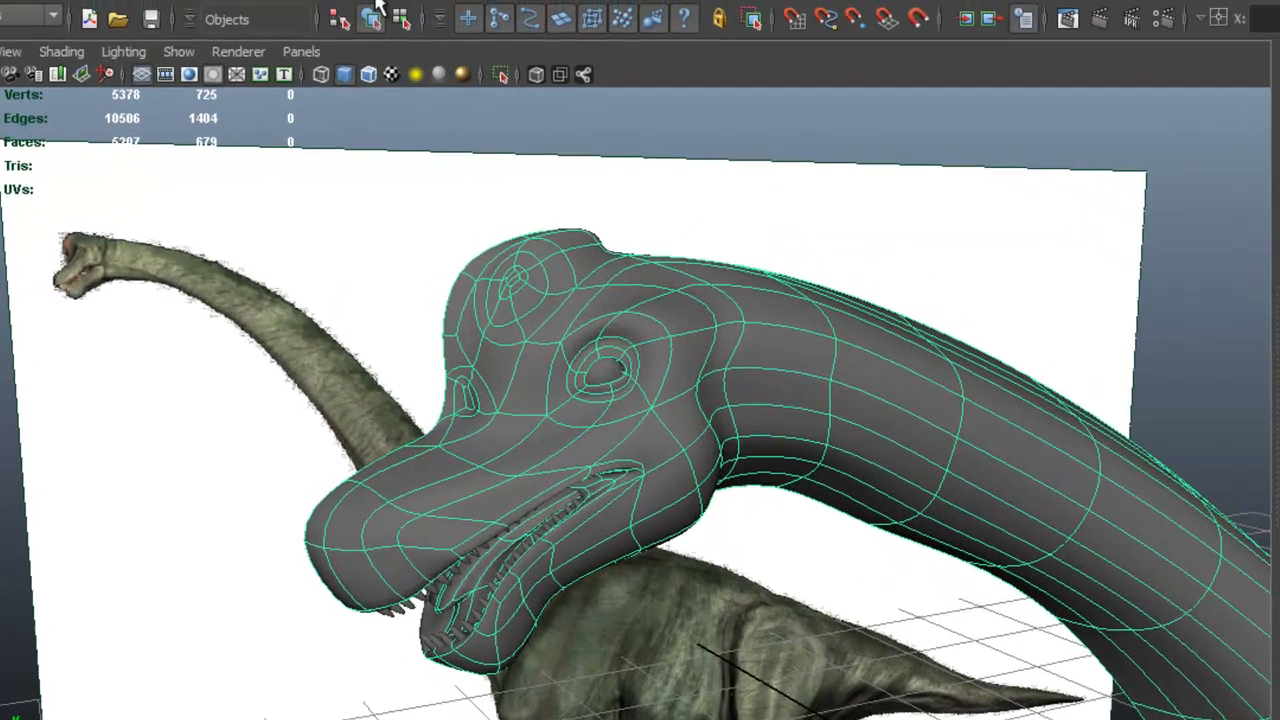
Apply Mesh > Smooth to the brachiosaurus body mesh
{"action": "left_click", "coordinate": [351, 11]}
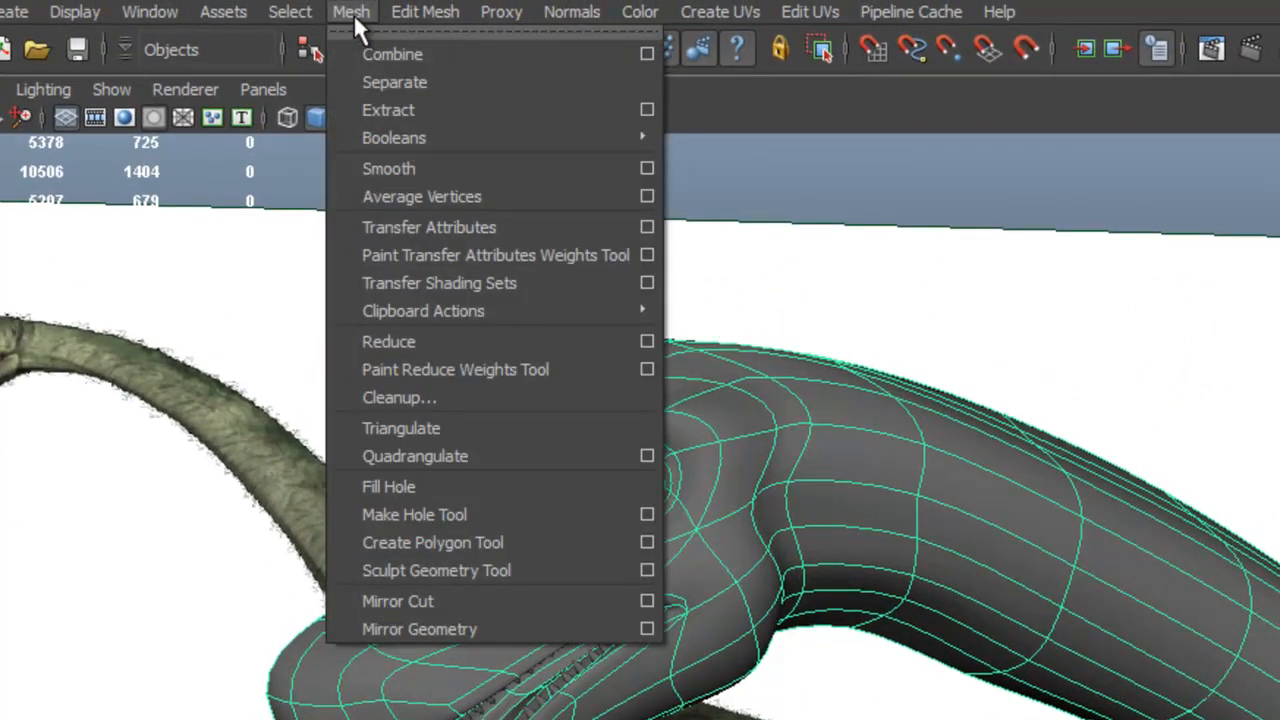
{"action": "mouse_move", "coordinate": [460, 168]}
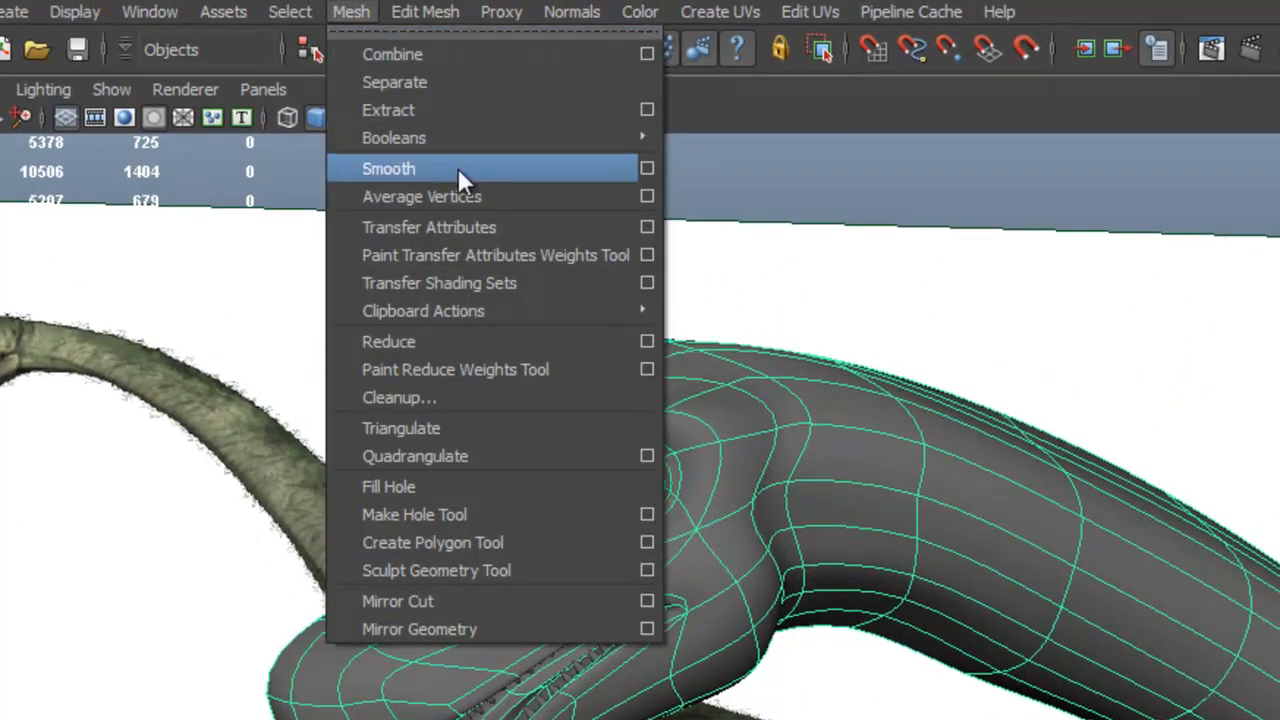
{"action": "left_click", "coordinate": [389, 168]}
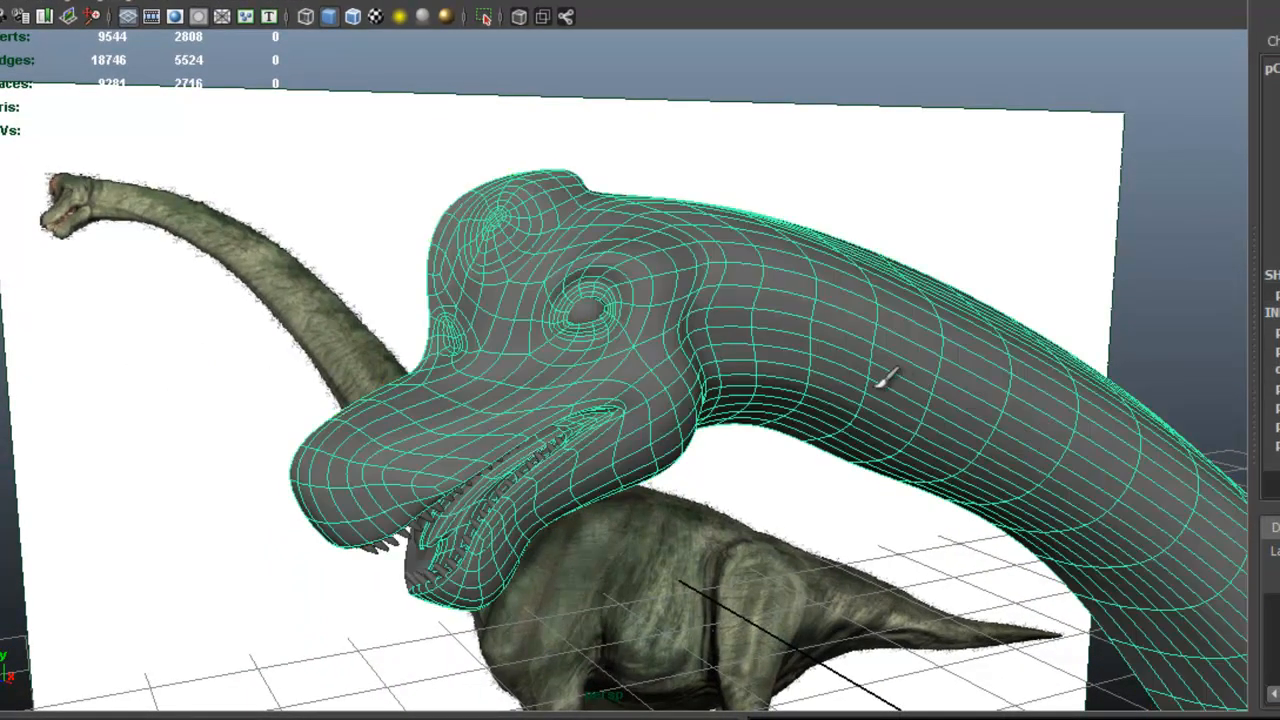
{"action": "mouse_move", "coordinate": [910, 350]}
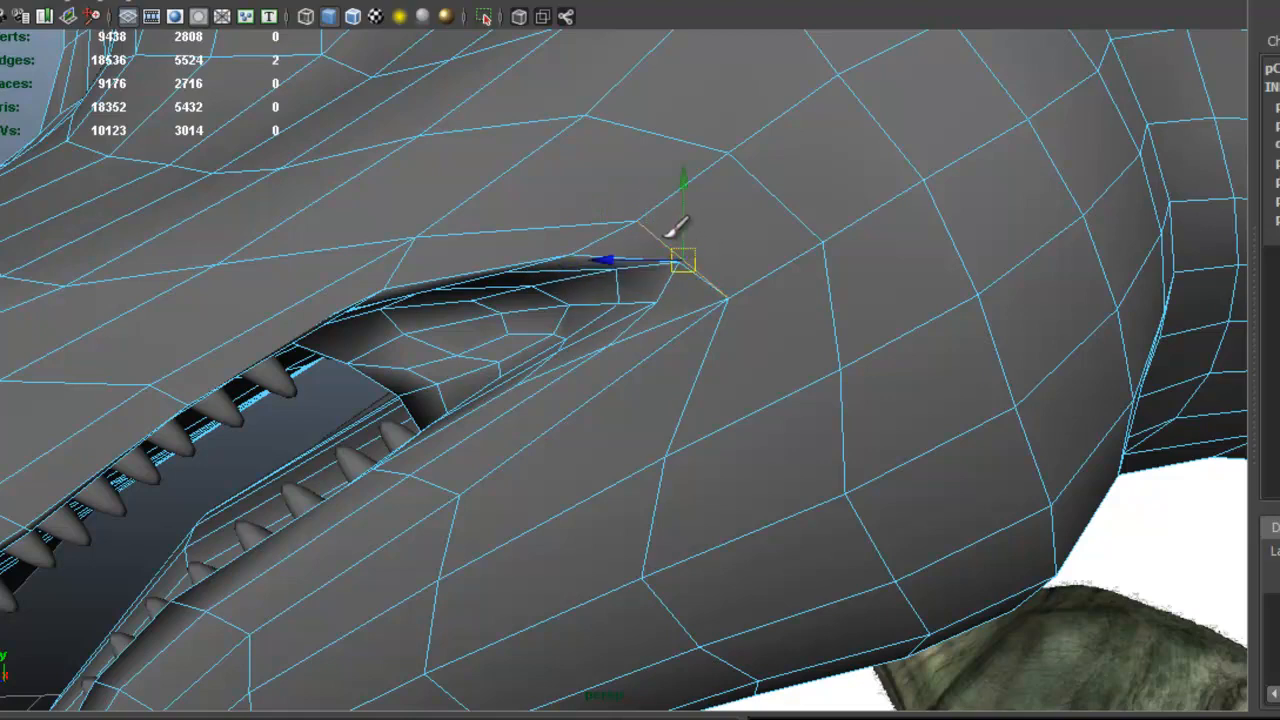
Move a vertex at the mouth corner of the smoothed mesh
{"action": "left_click_drag", "start_coordinate": [685, 260], "coordinate": [720, 235]}
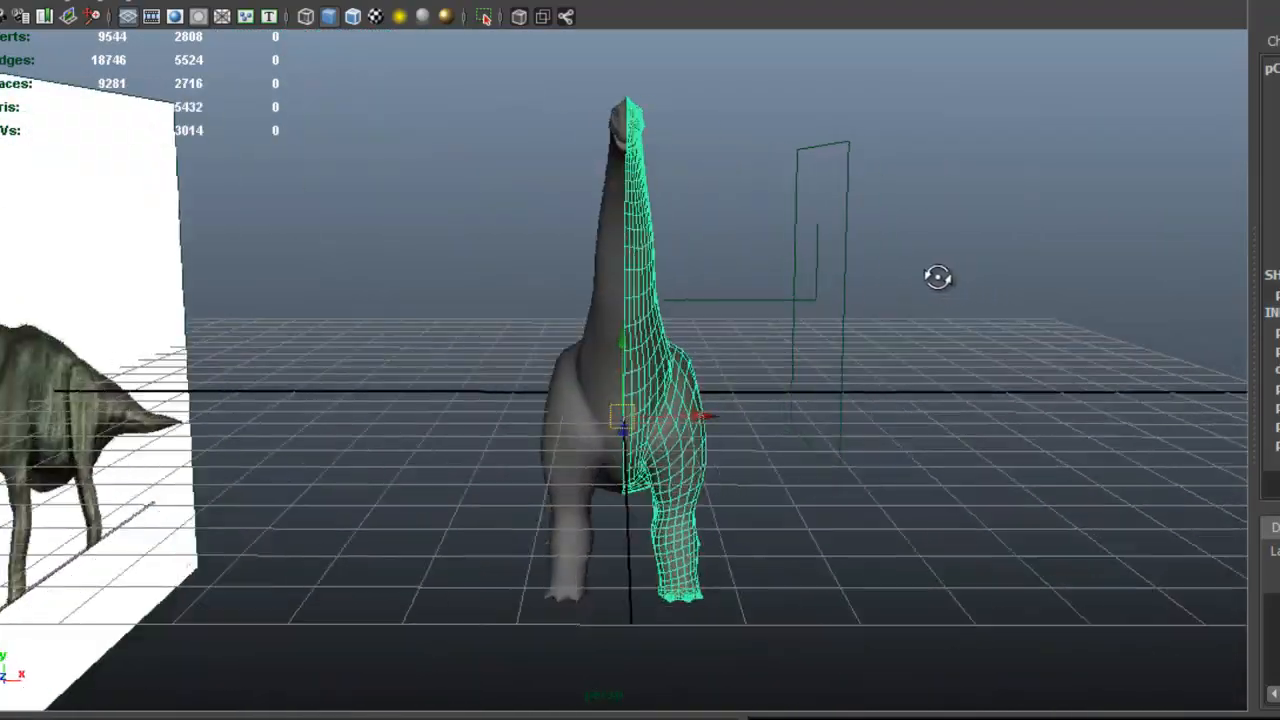
{"action": "left_click_drag", "start_coordinate": [937, 277], "coordinate": [790, 280]}
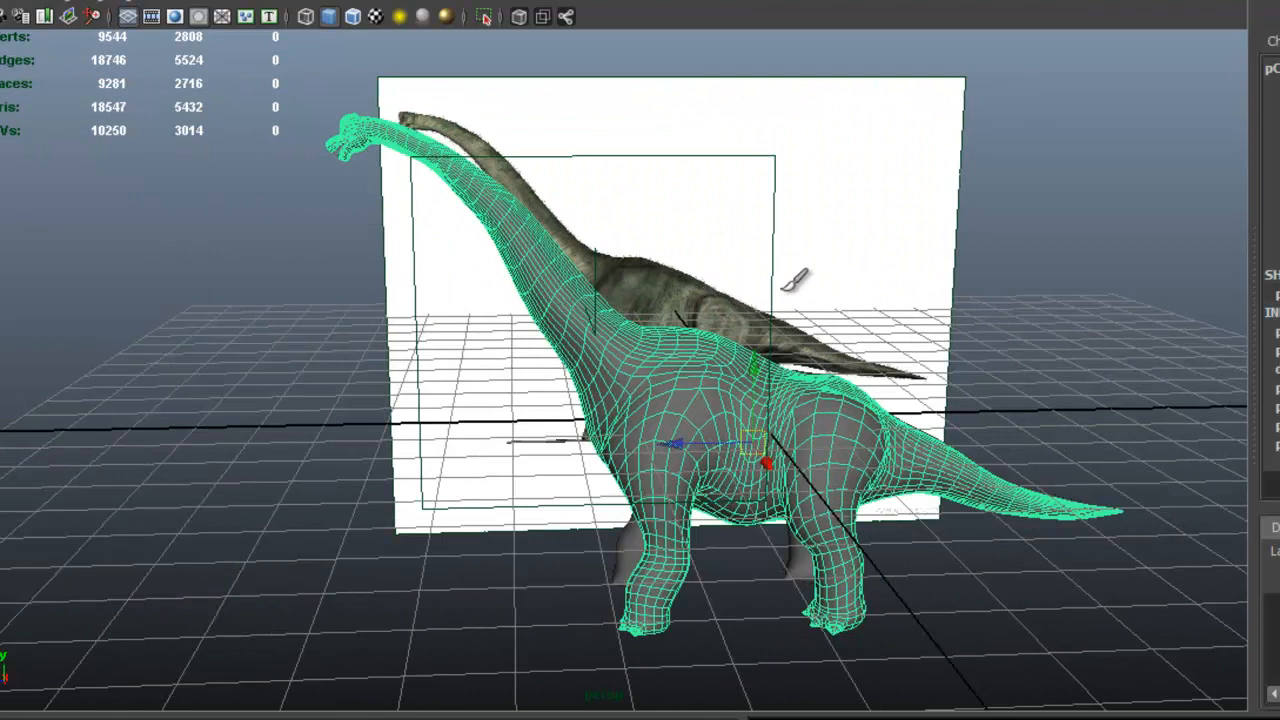
{"action": "mouse_move", "coordinate": [1070, 300]}
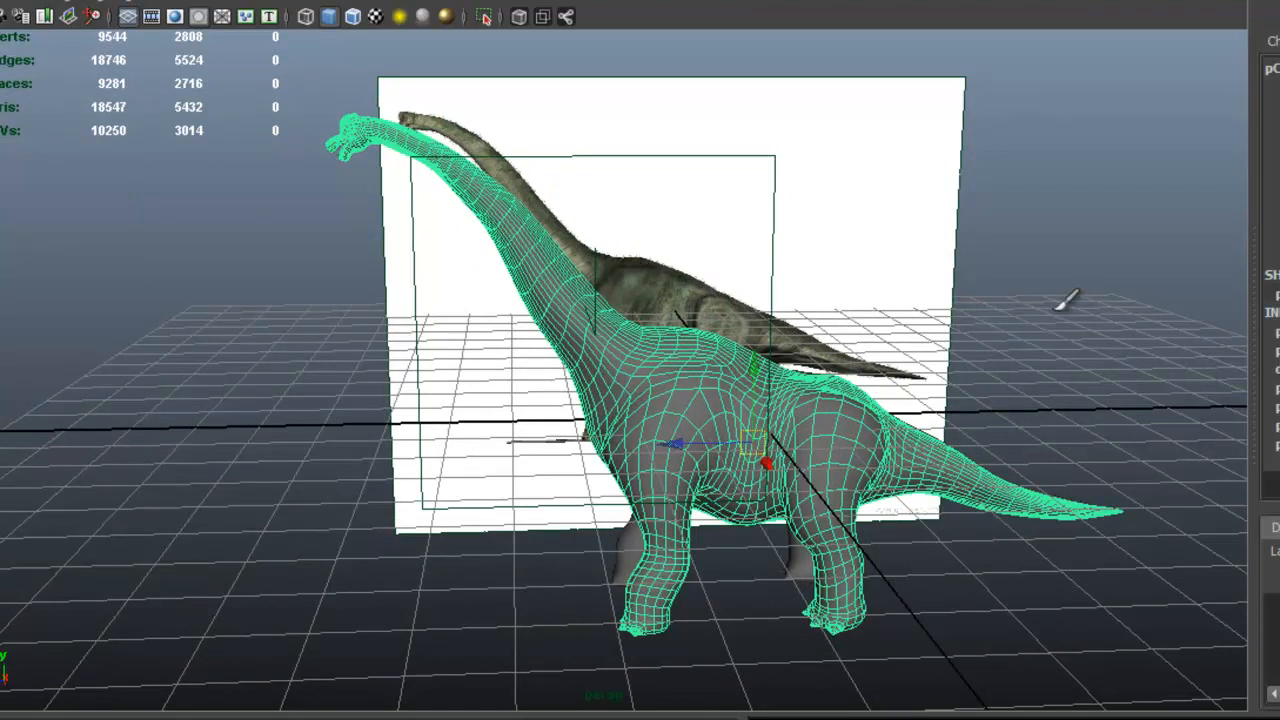